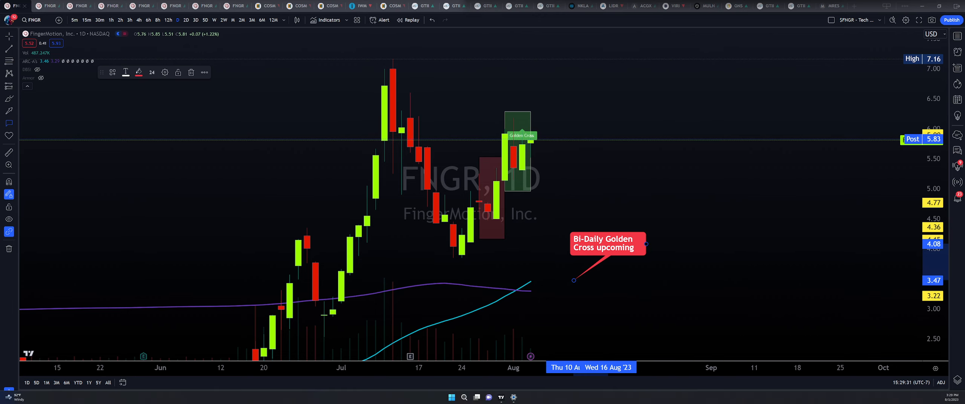
mouse_move(713, 283)
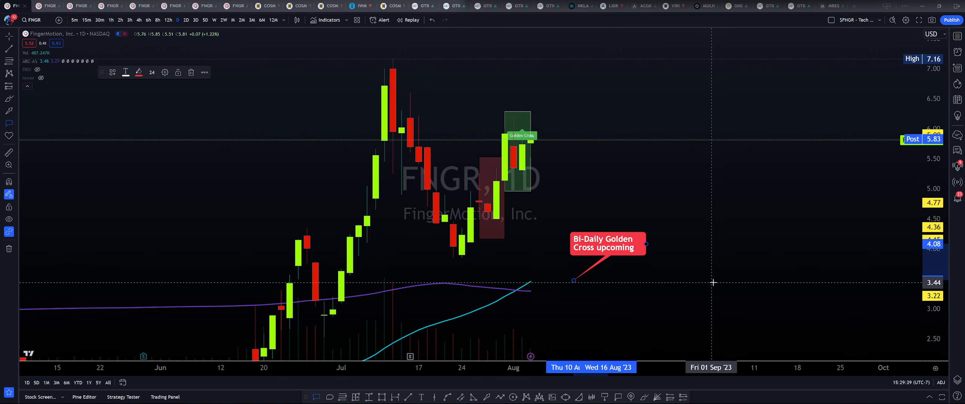
mouse_move(696, 190)
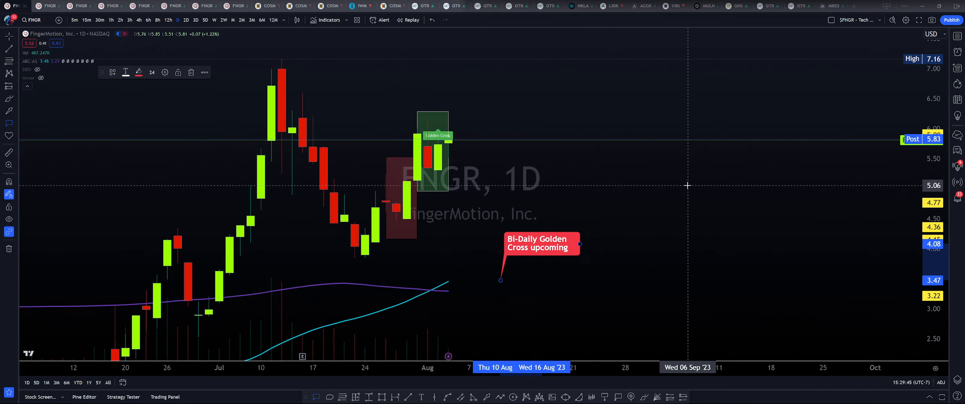
mouse_move(456, 85)
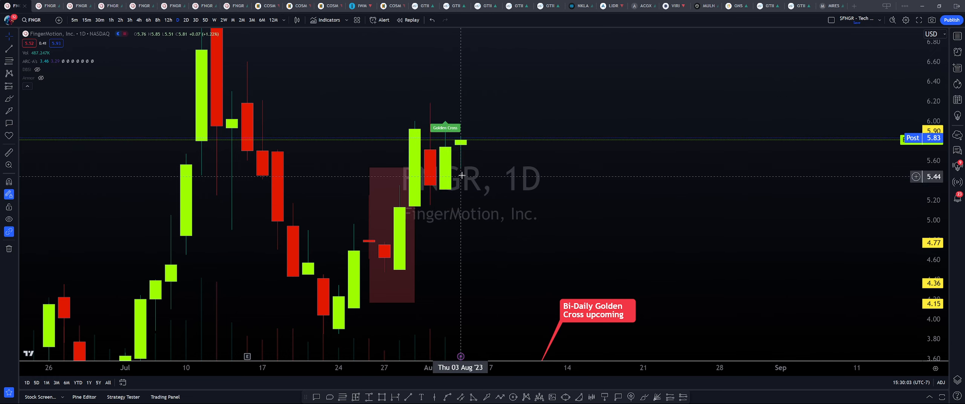
mouse_move(466, 162)
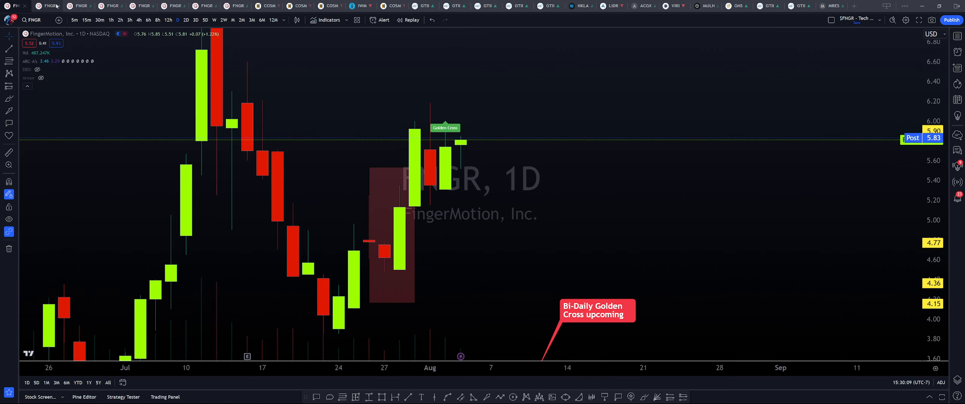
Step: Switch to the 12-hour FNGR chart with its Fibonacci extension targets and support zones
click(170, 19)
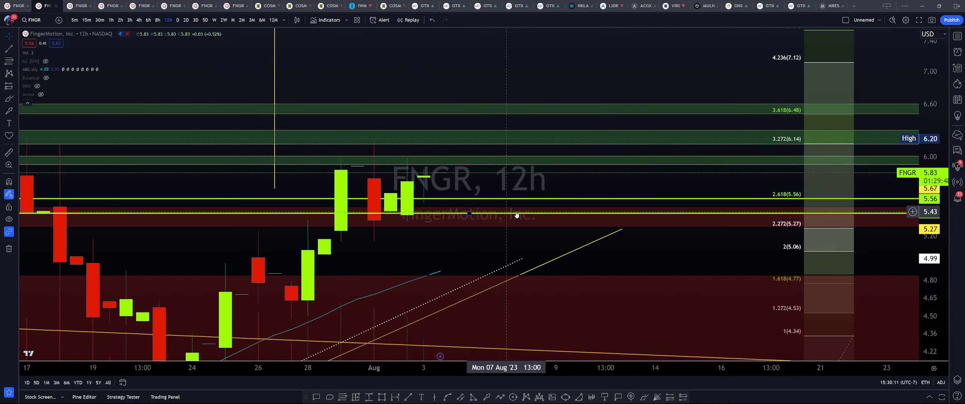
mouse_move(482, 178)
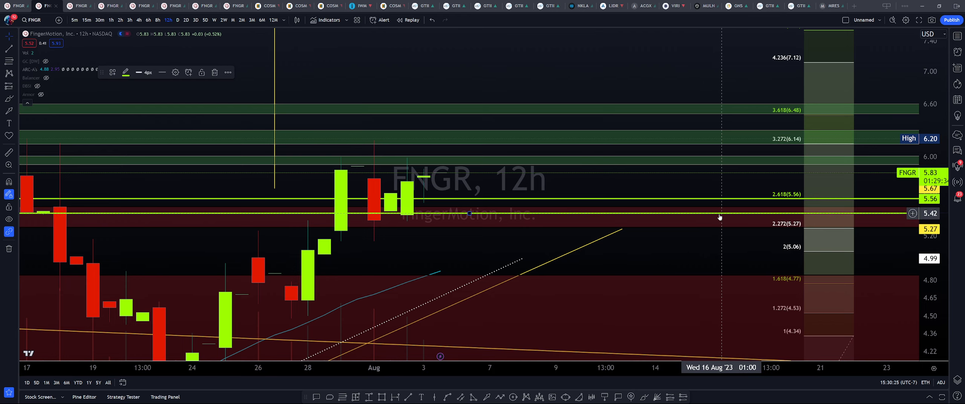
mouse_move(412, 183)
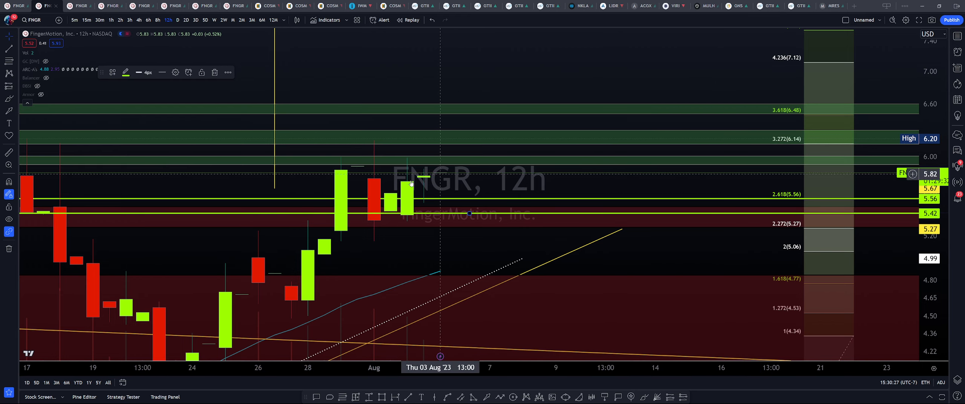
mouse_move(449, 204)
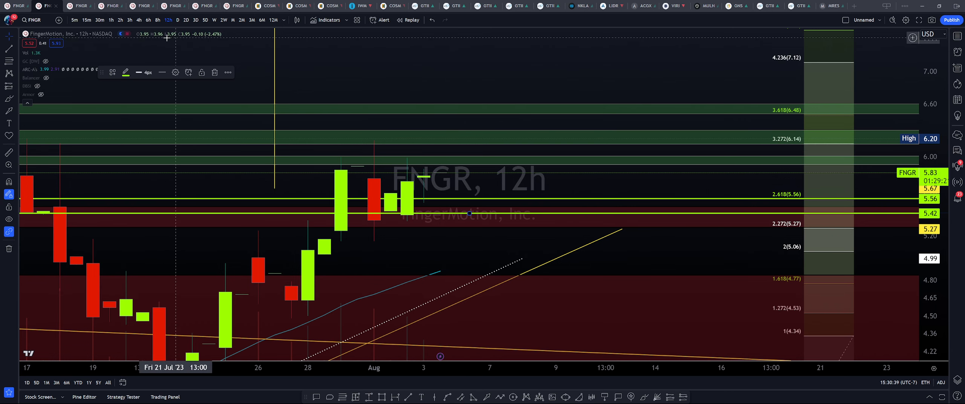
mouse_move(428, 205)
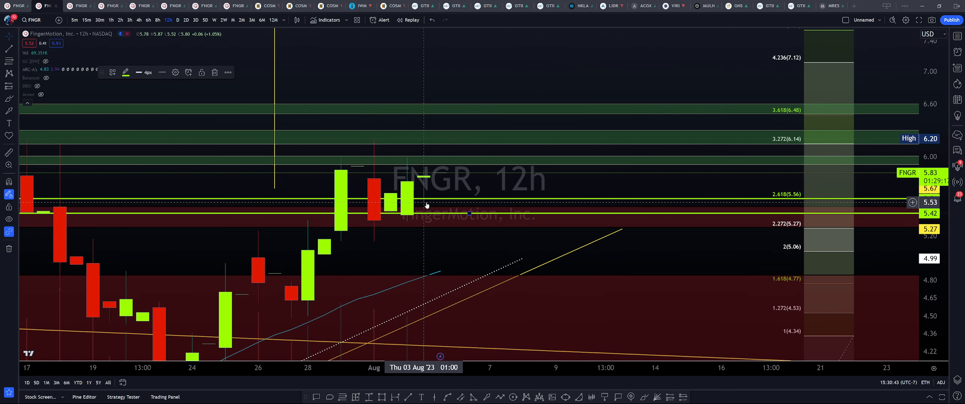
mouse_move(463, 192)
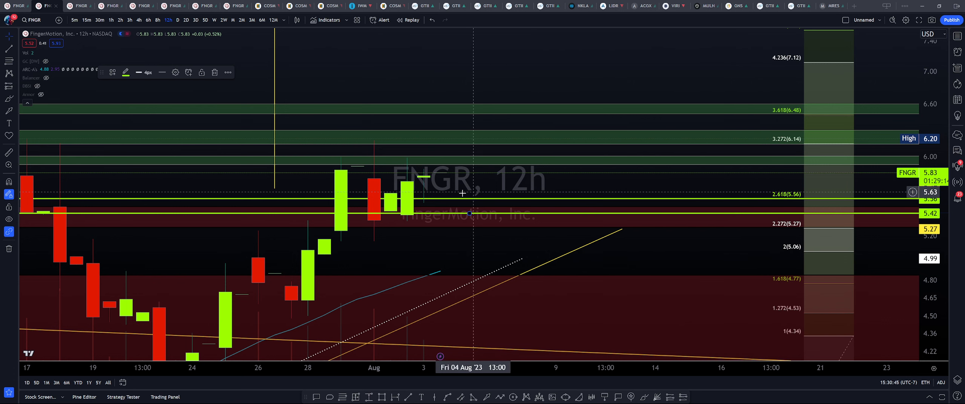
mouse_move(450, 215)
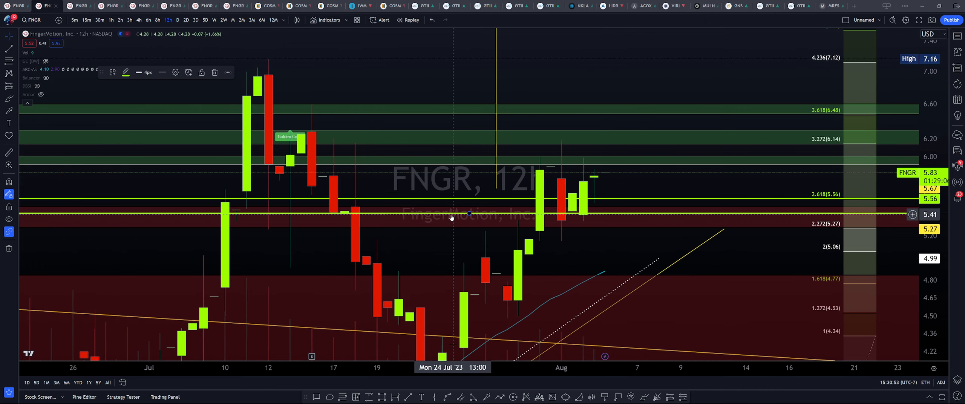
Step: Switch to the two-day FNGR chart flagging the upcoming bi-daily golden cross
click(176, 20)
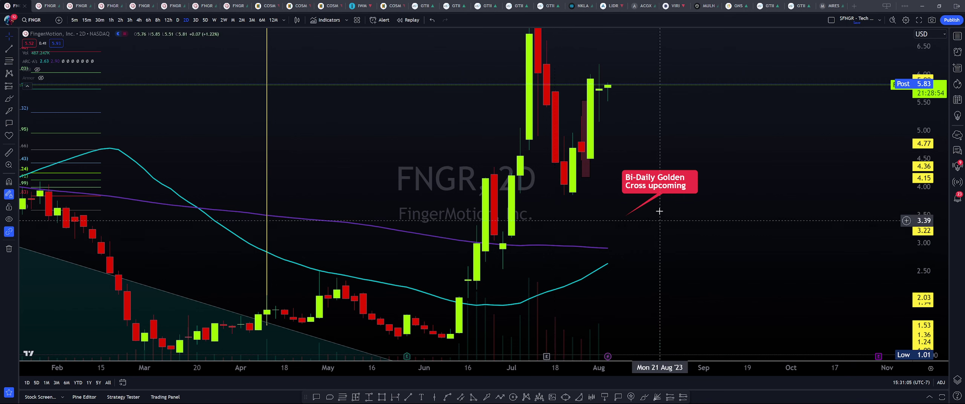
mouse_move(628, 263)
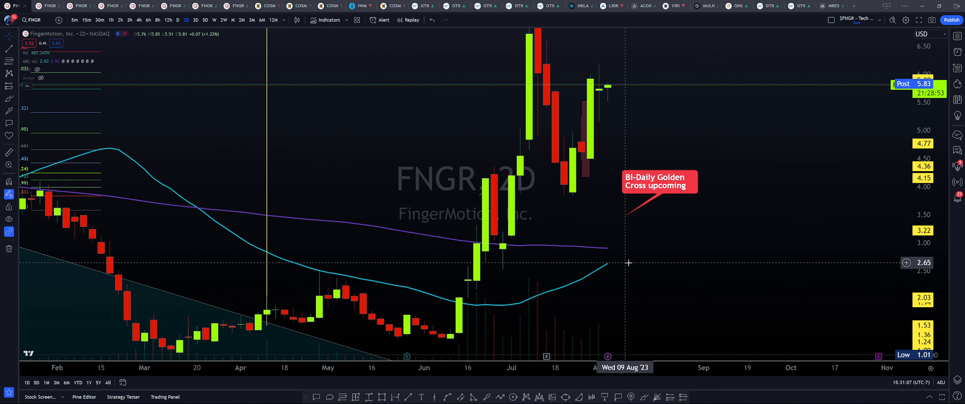
mouse_move(615, 242)
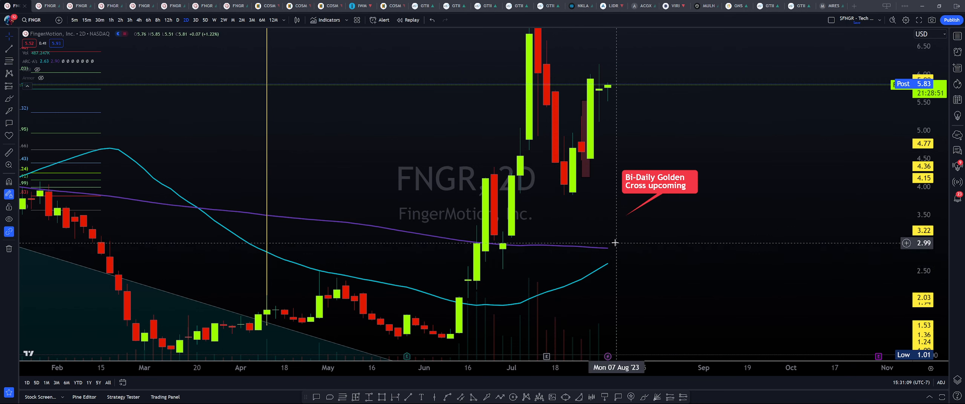
mouse_move(608, 266)
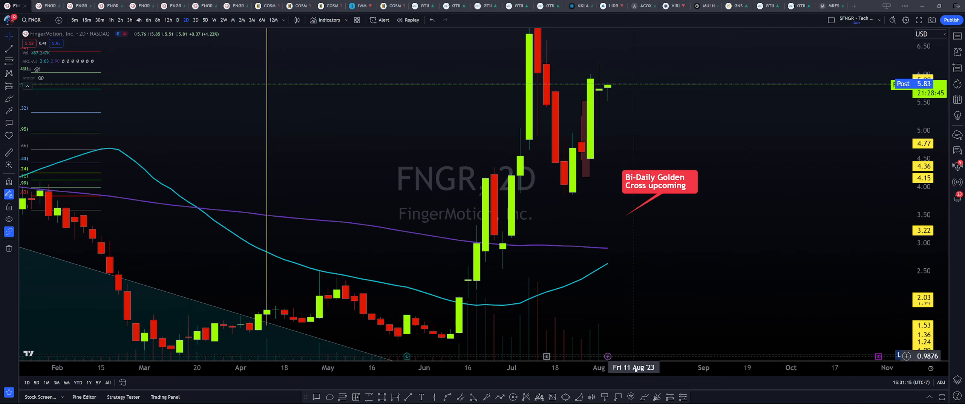
mouse_move(636, 284)
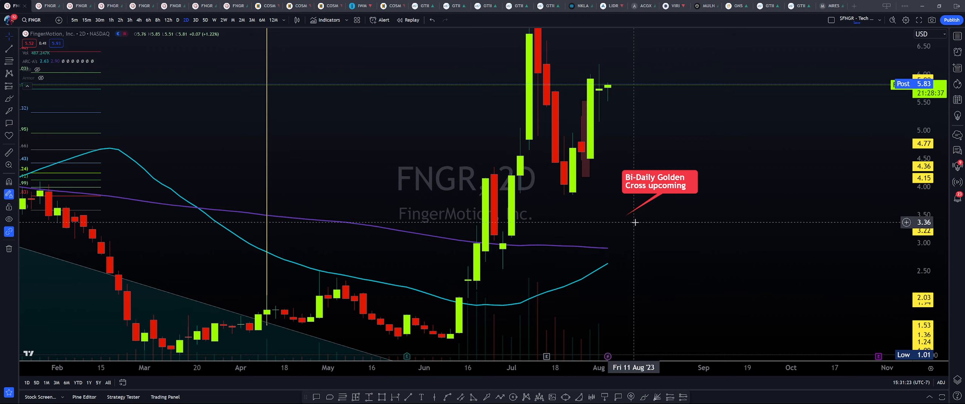
mouse_move(620, 217)
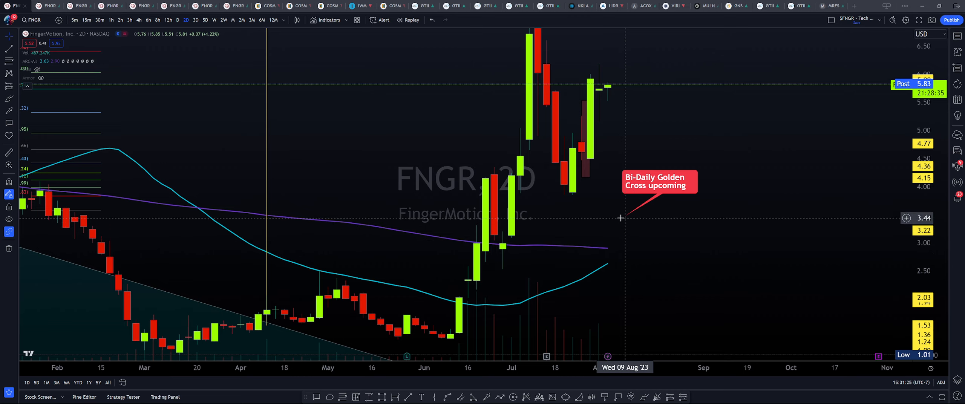
mouse_move(576, 350)
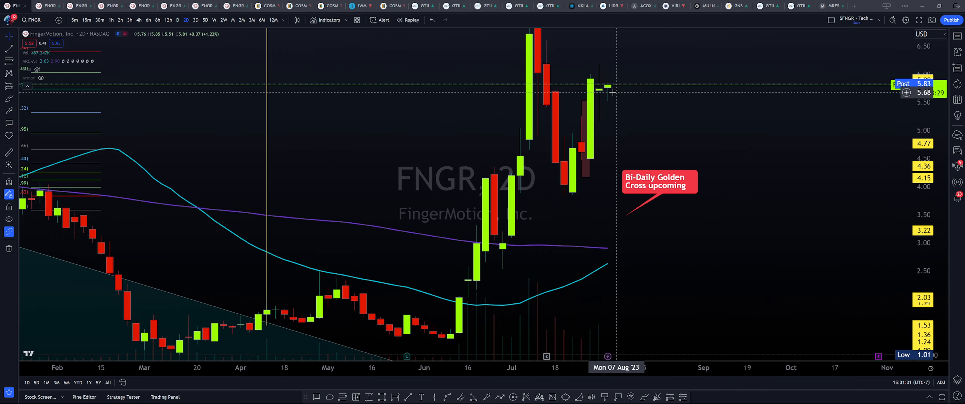
mouse_move(614, 65)
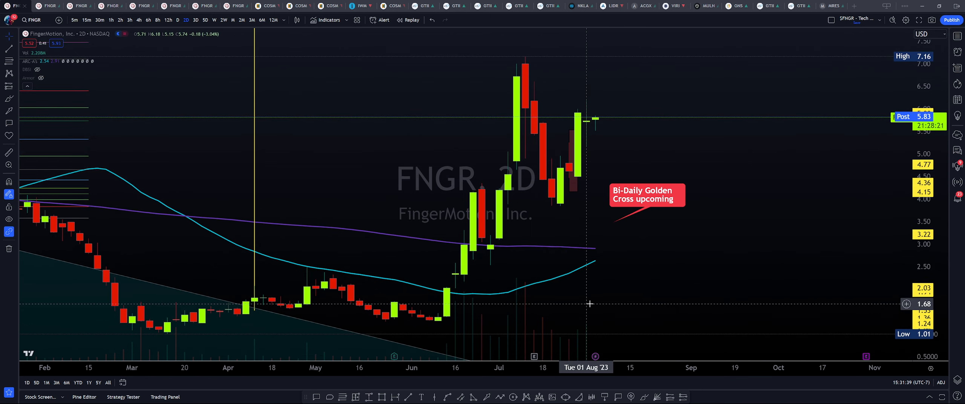
click(169, 20)
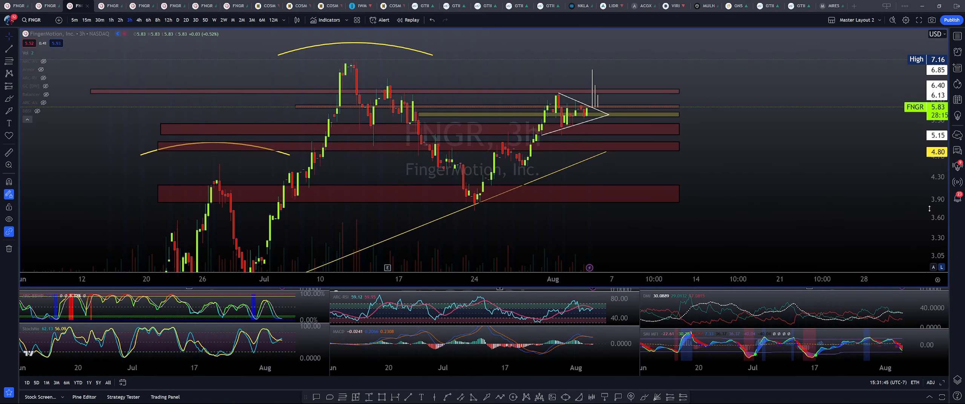
mouse_move(775, 180)
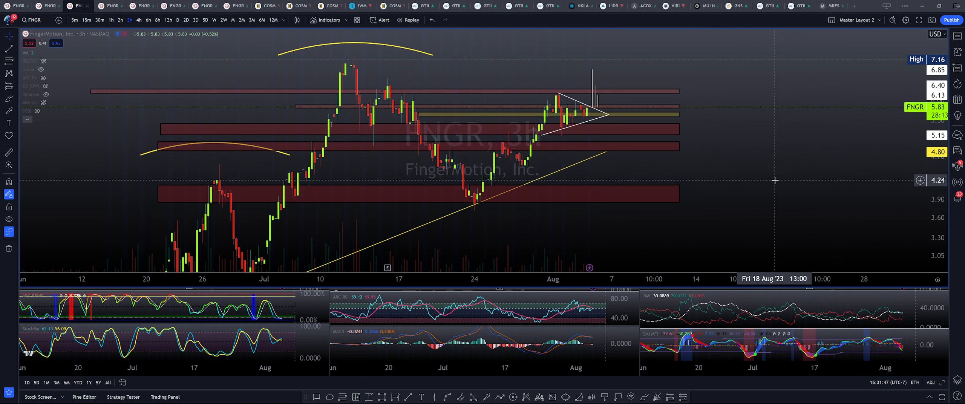
mouse_move(772, 173)
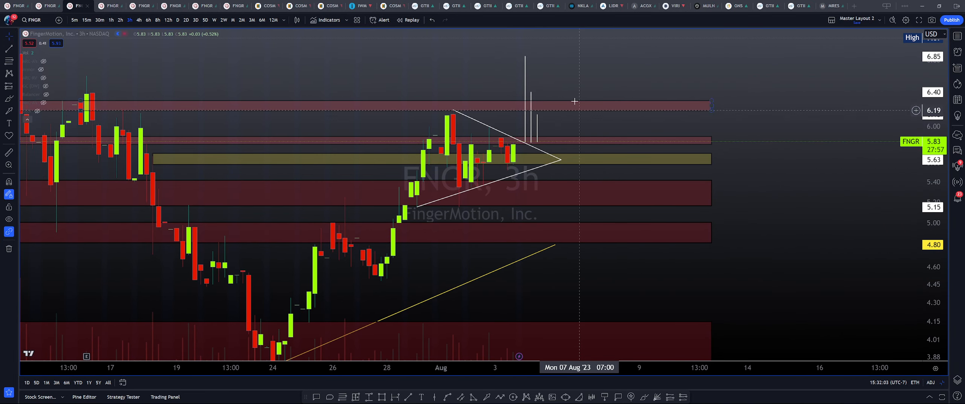
mouse_move(562, 91)
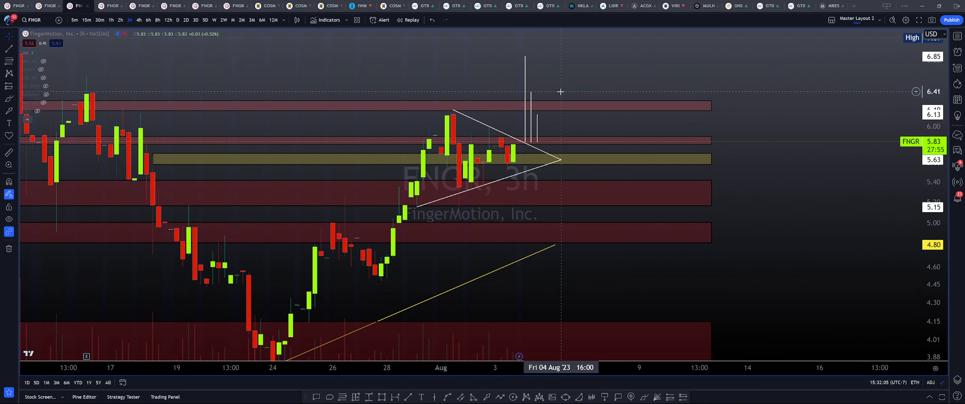
mouse_move(418, 196)
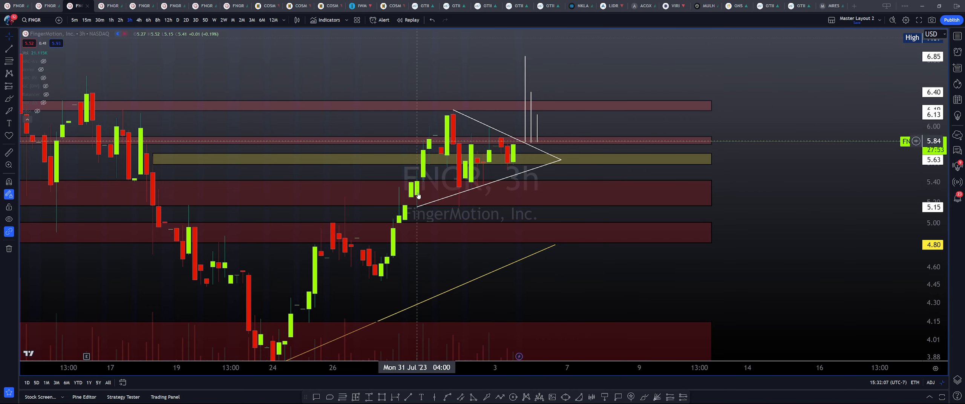
mouse_move(699, 122)
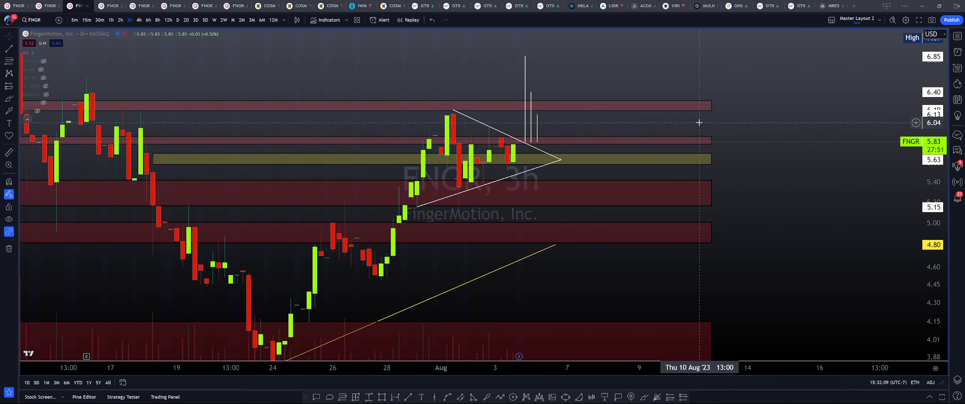
mouse_move(677, 120)
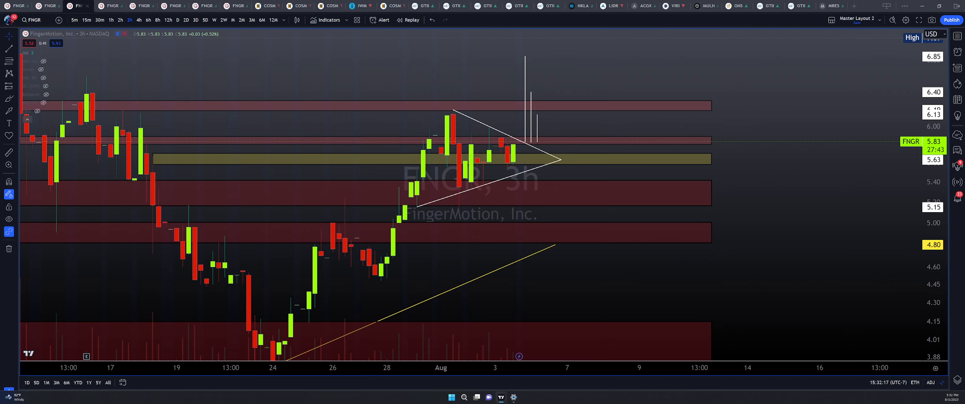
mouse_move(631, 348)
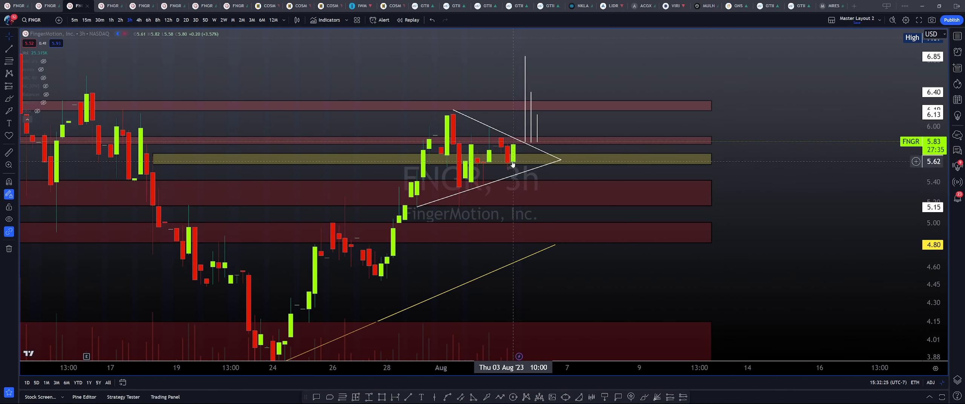
mouse_move(517, 137)
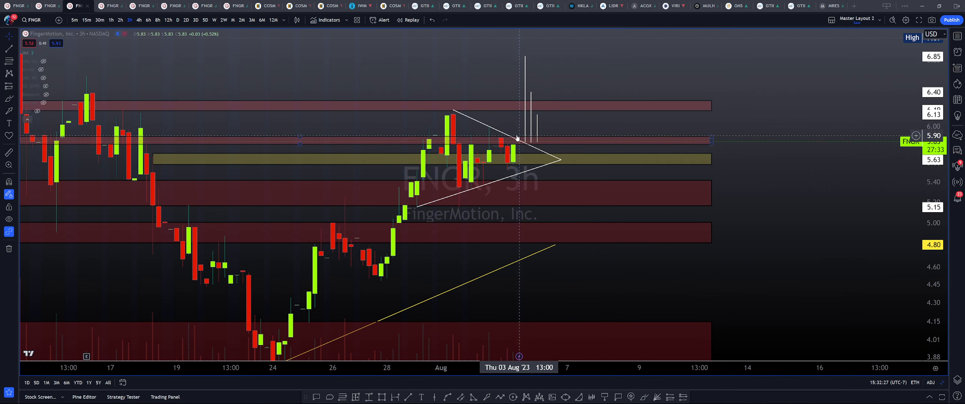
mouse_move(515, 141)
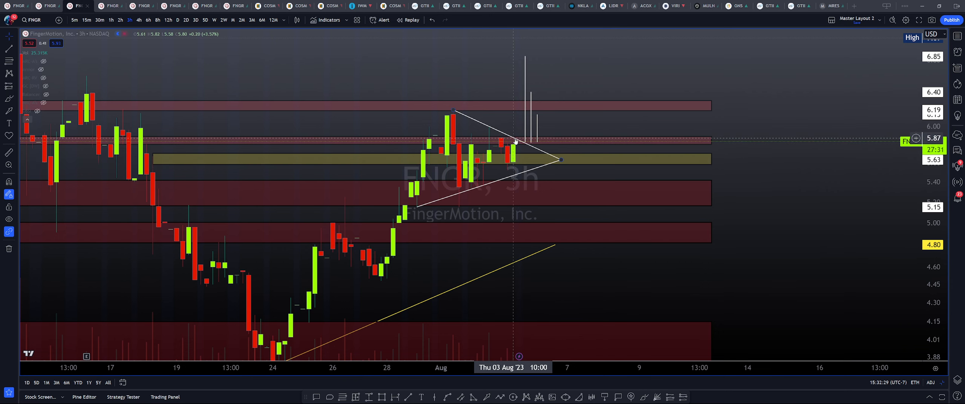
mouse_move(504, 190)
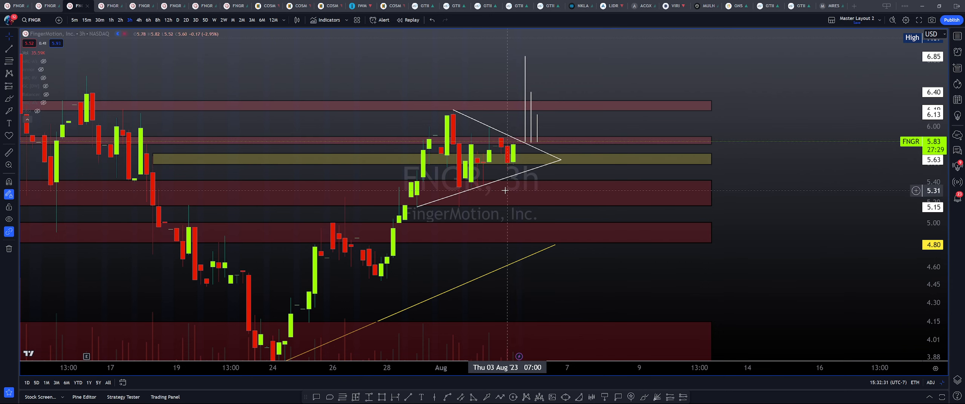
mouse_move(516, 145)
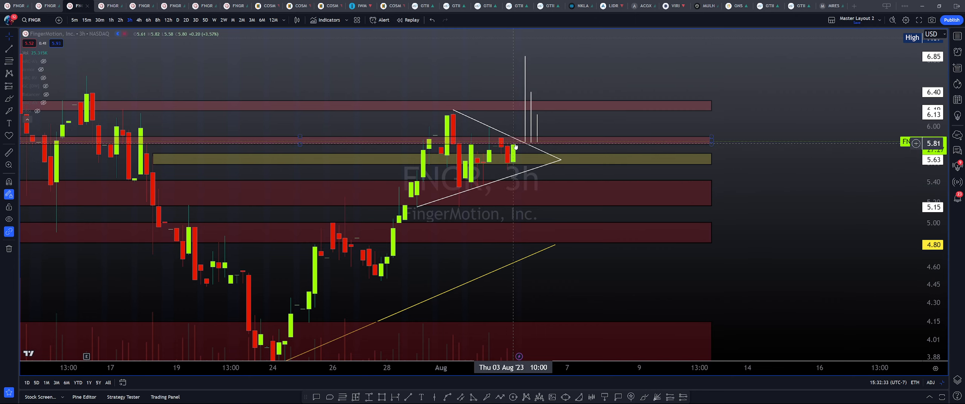
mouse_move(528, 229)
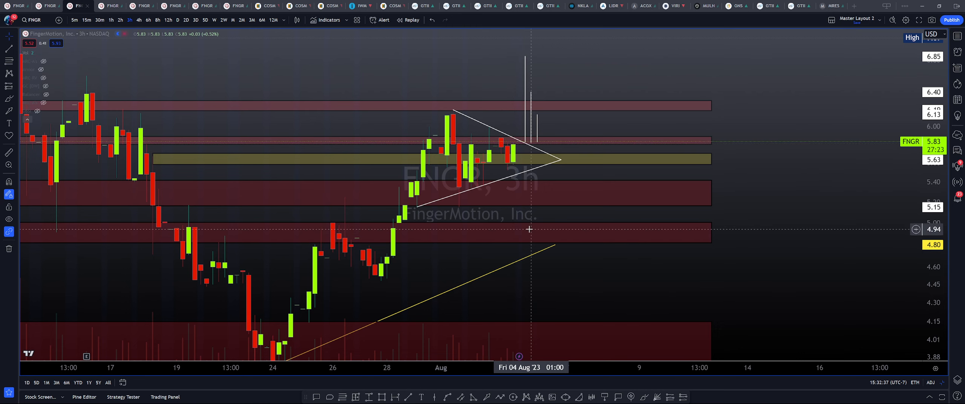
mouse_move(507, 151)
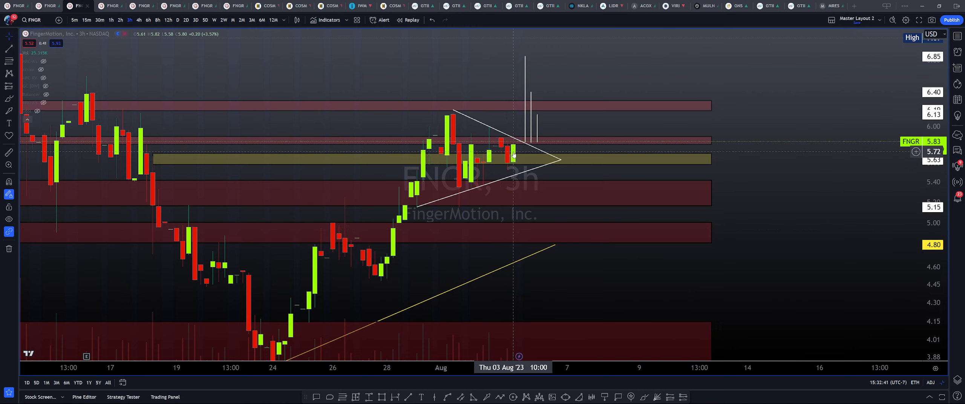
mouse_move(520, 145)
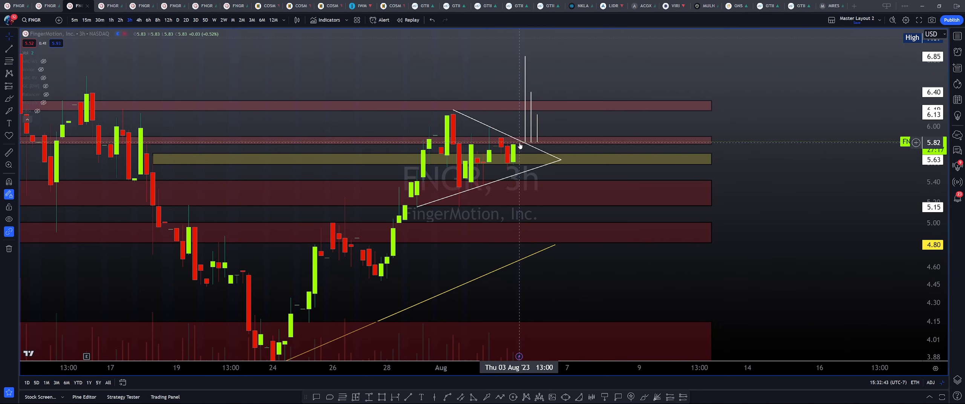
mouse_move(522, 185)
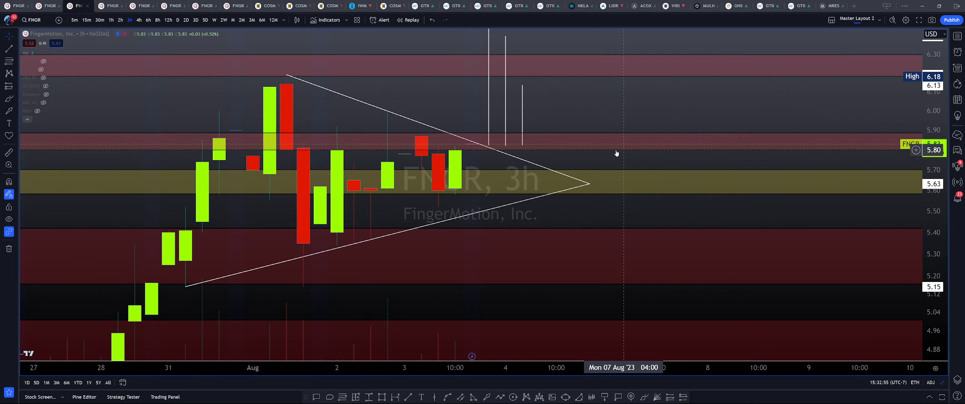
mouse_move(475, 147)
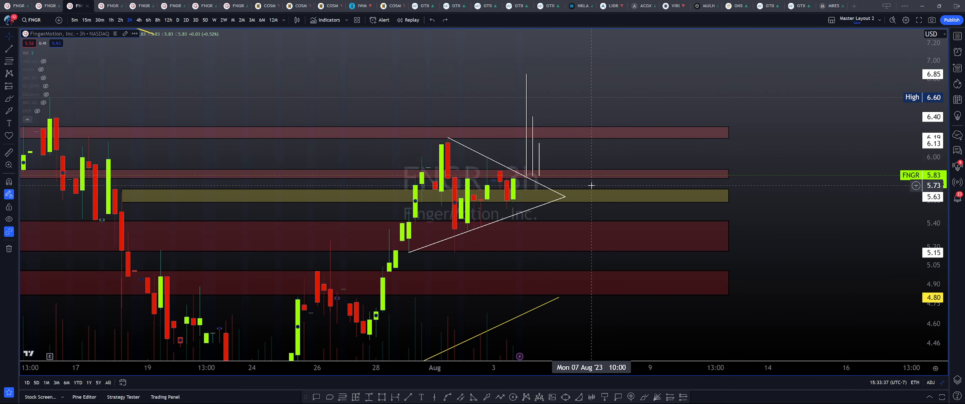
mouse_move(570, 144)
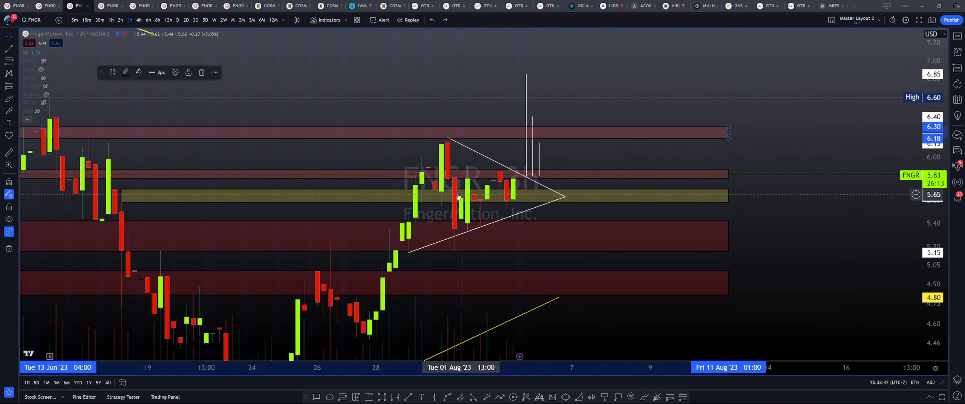
mouse_move(449, 147)
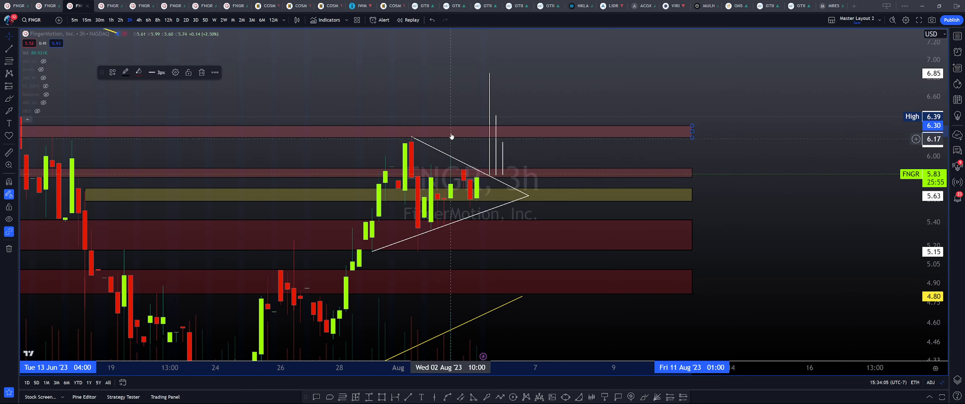
mouse_move(512, 122)
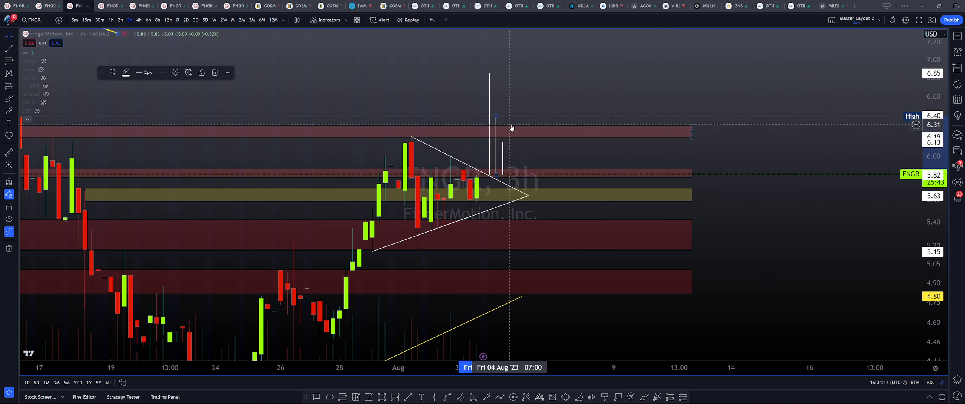
mouse_move(508, 123)
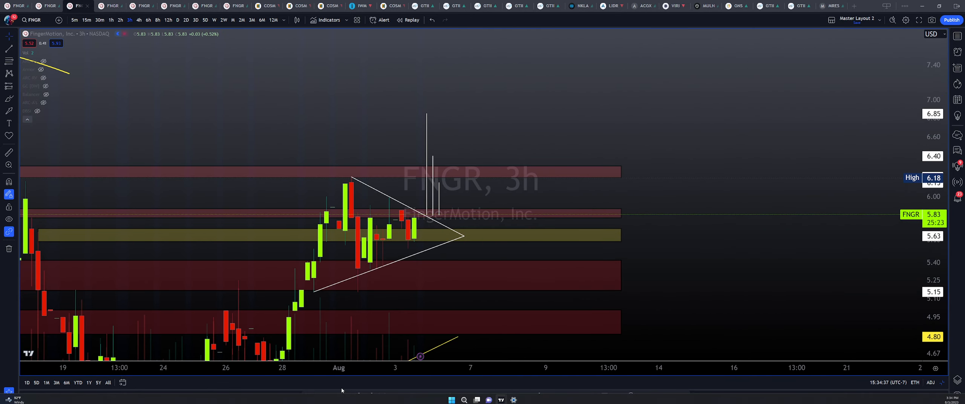
mouse_move(788, 217)
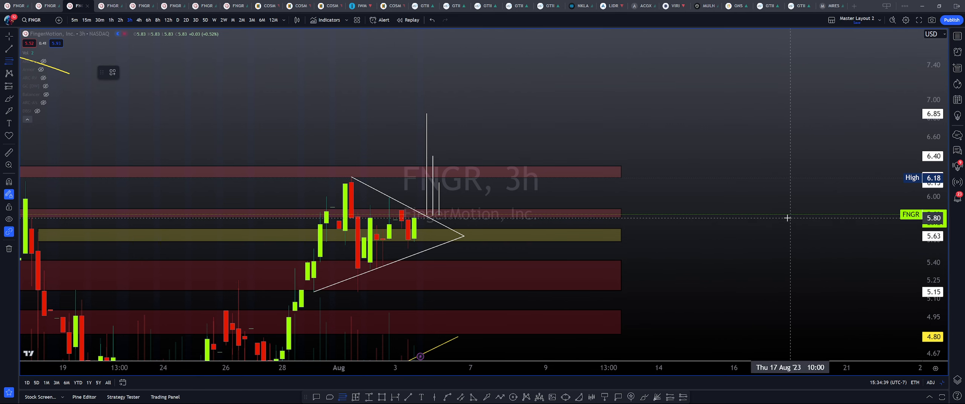
mouse_move(777, 178)
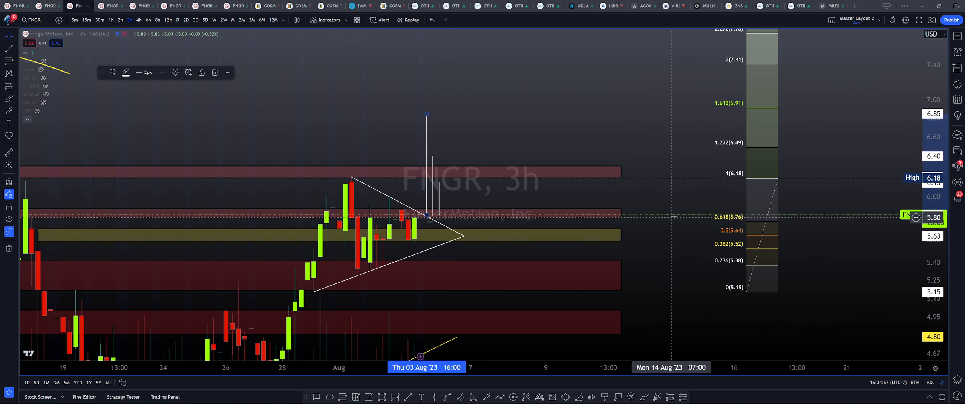
mouse_move(401, 241)
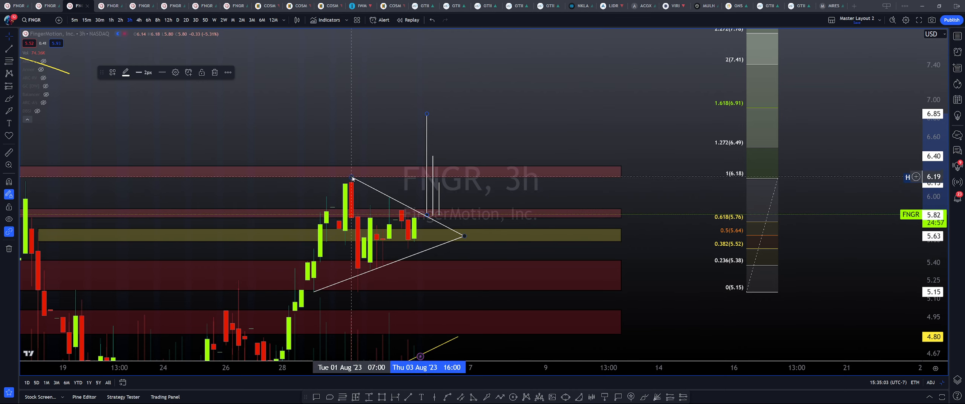
mouse_move(358, 190)
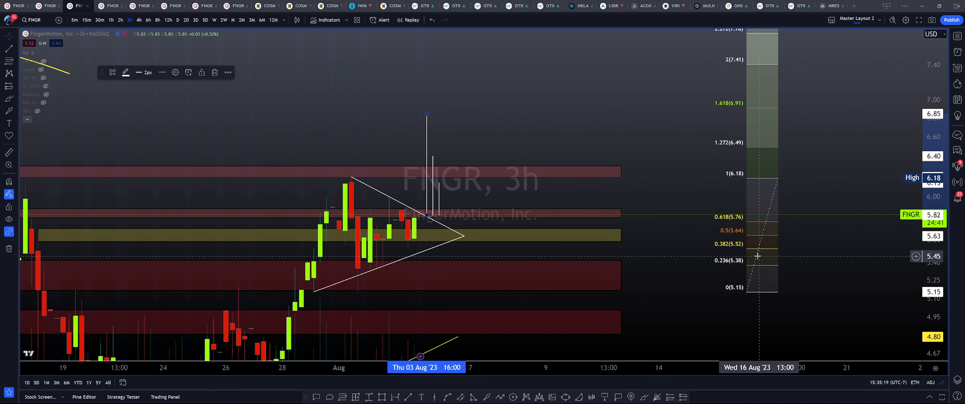
mouse_move(747, 249)
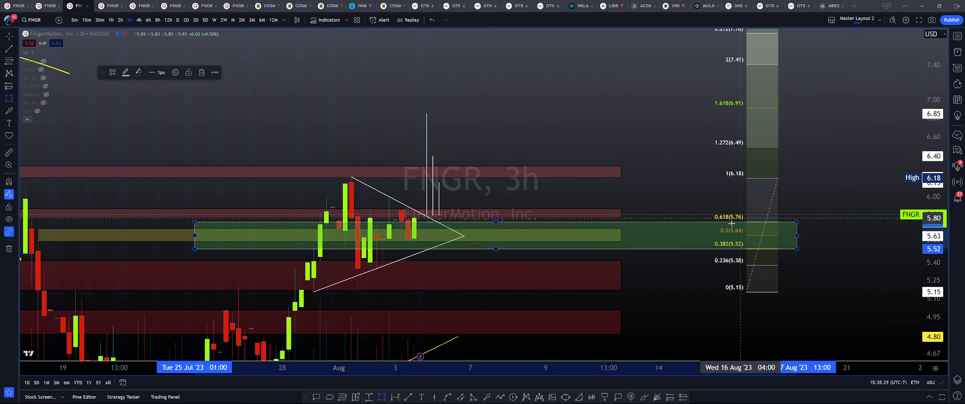
mouse_move(421, 232)
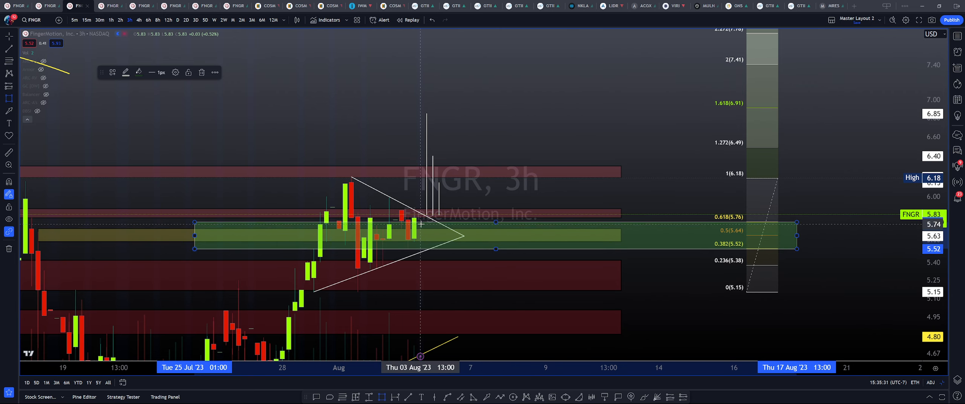
mouse_move(422, 225)
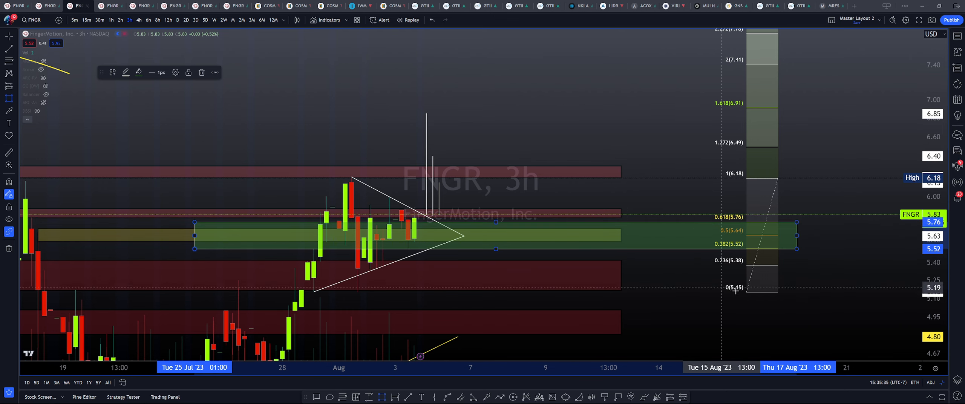
mouse_move(572, 192)
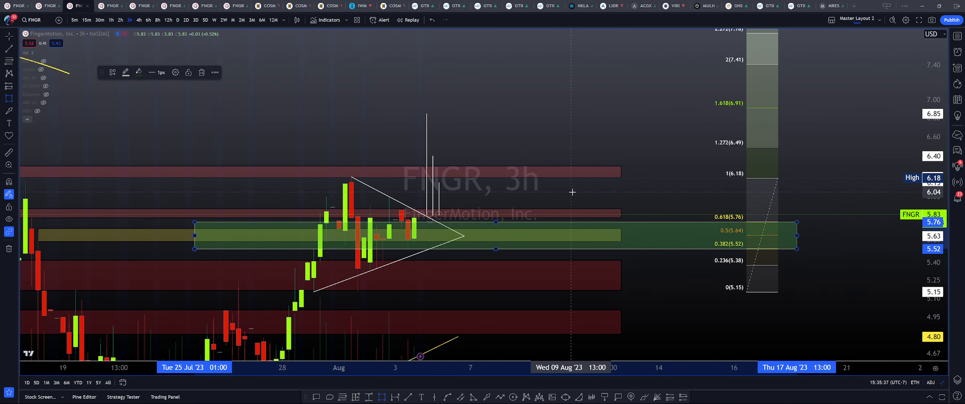
mouse_move(498, 197)
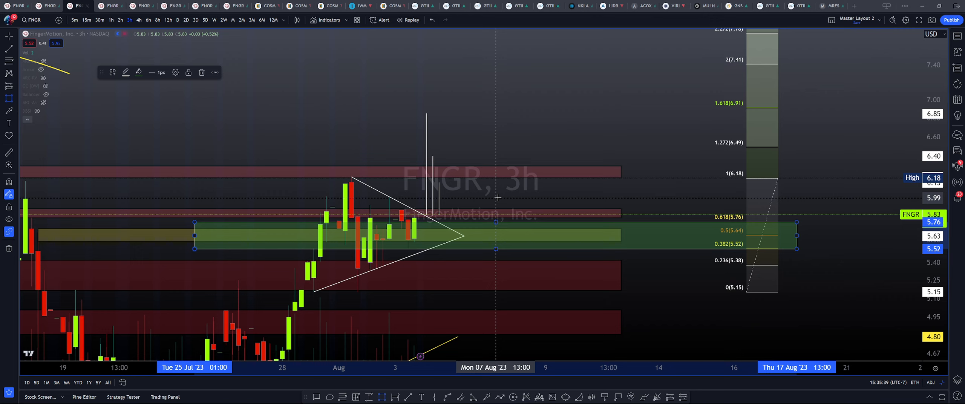
mouse_move(443, 196)
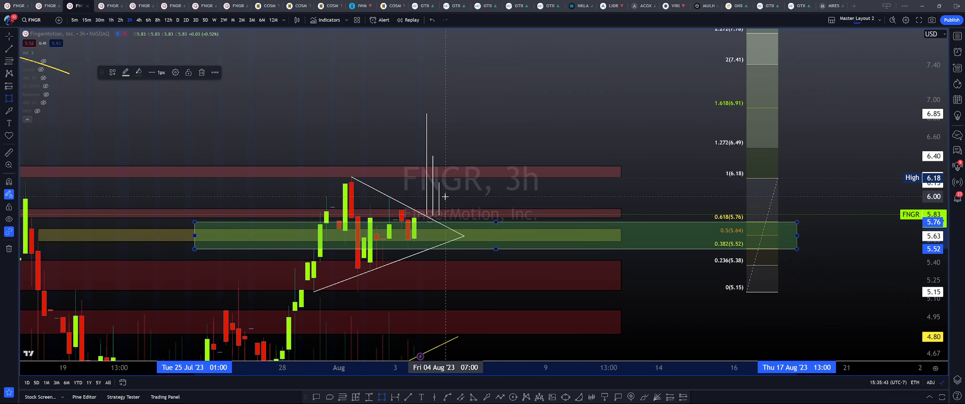
mouse_move(325, 90)
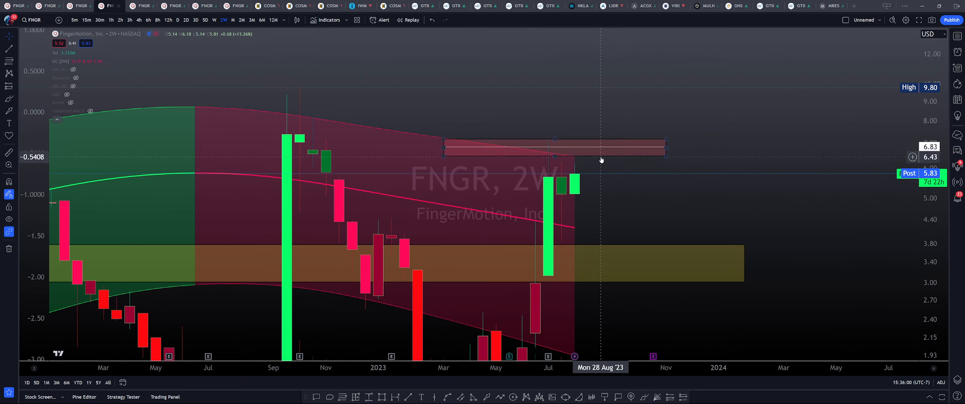
click(555, 148)
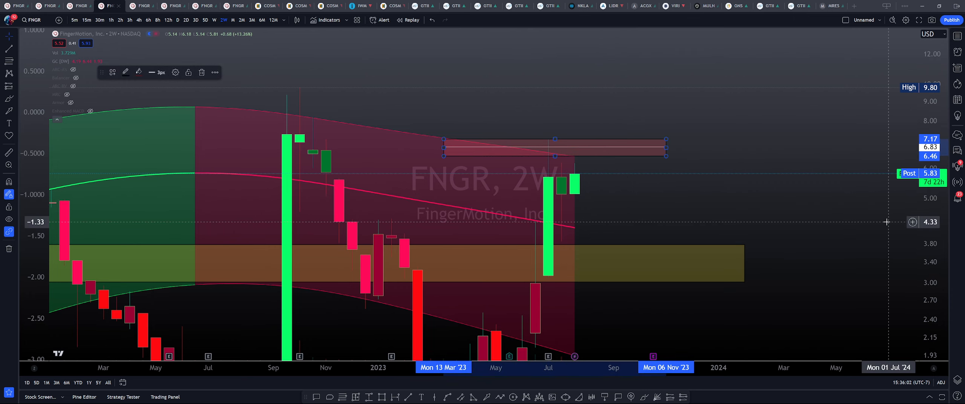
mouse_move(880, 202)
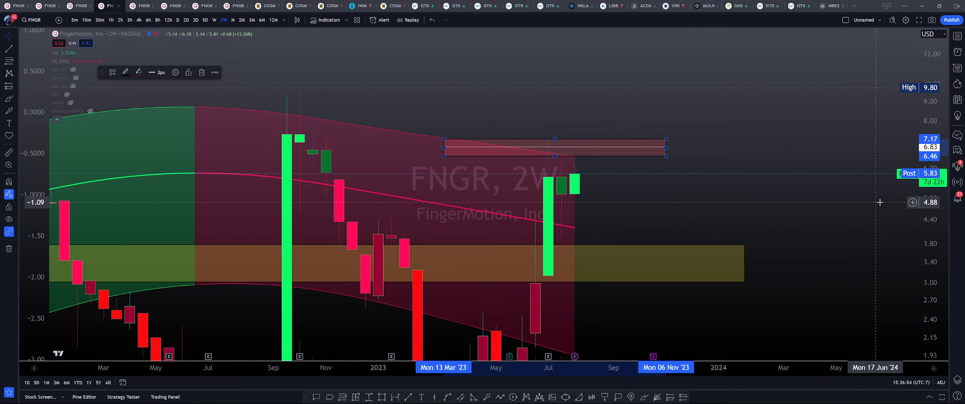
mouse_move(455, 77)
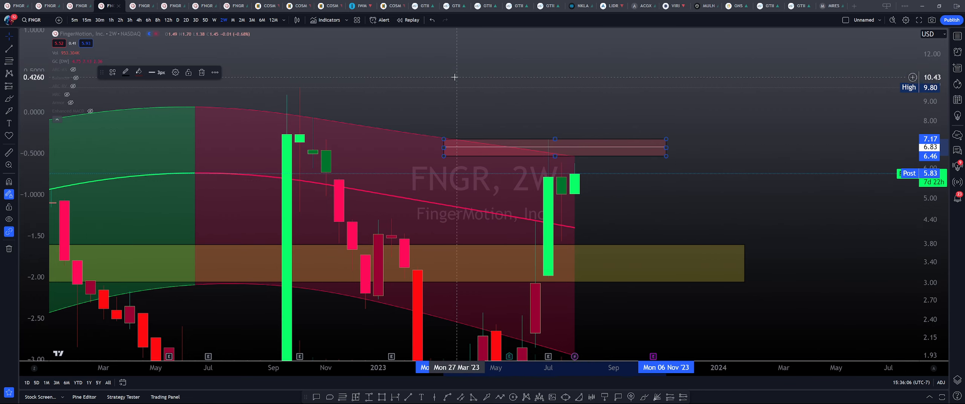
mouse_move(912, 174)
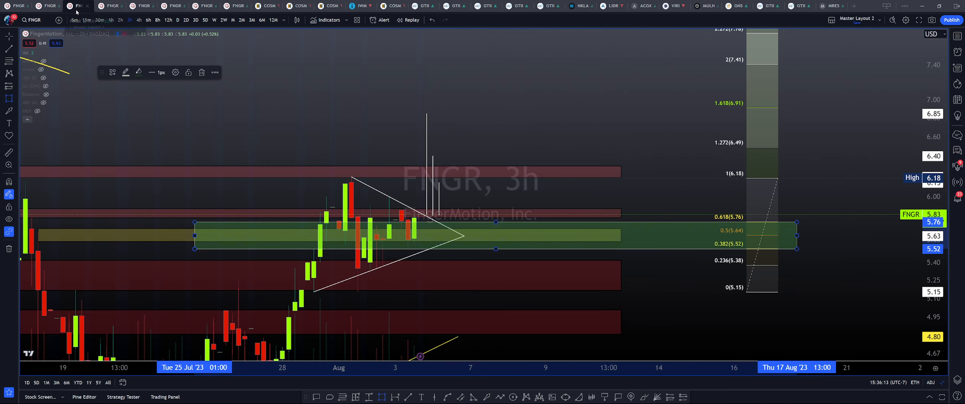
mouse_move(475, 113)
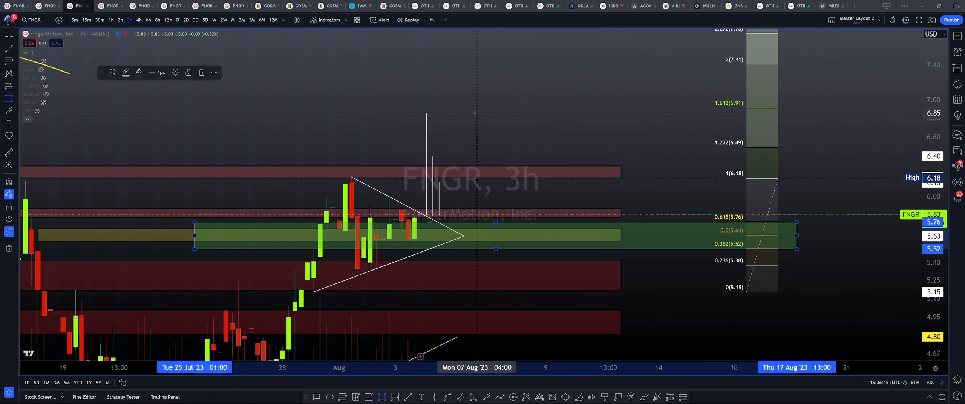
click(224, 20)
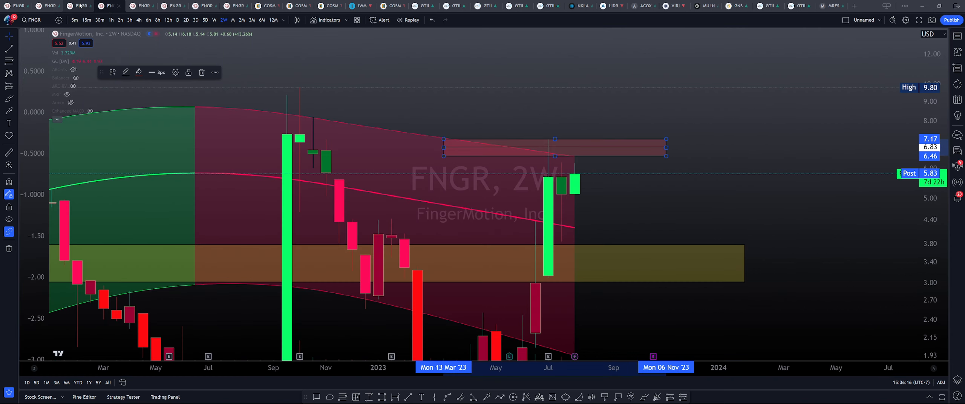
mouse_move(579, 142)
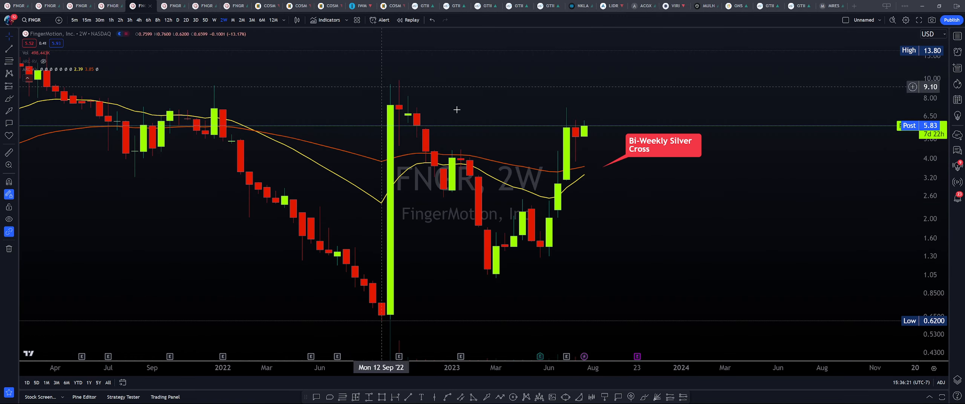
click(167, 20)
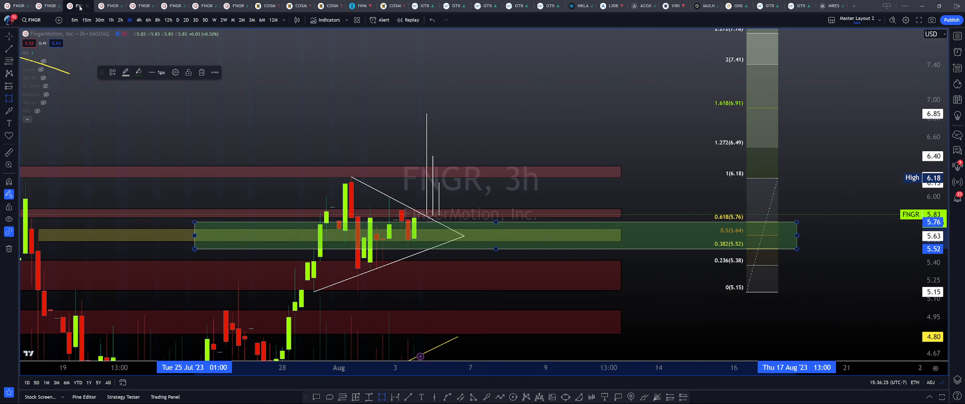
mouse_move(563, 109)
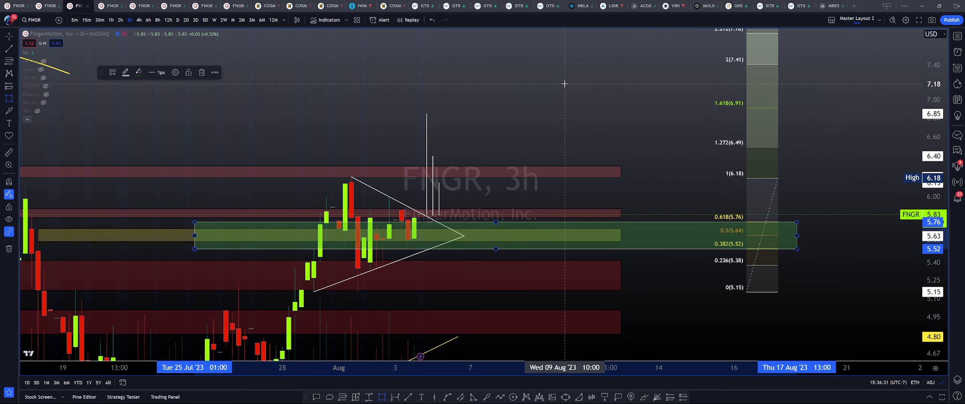
mouse_move(561, 111)
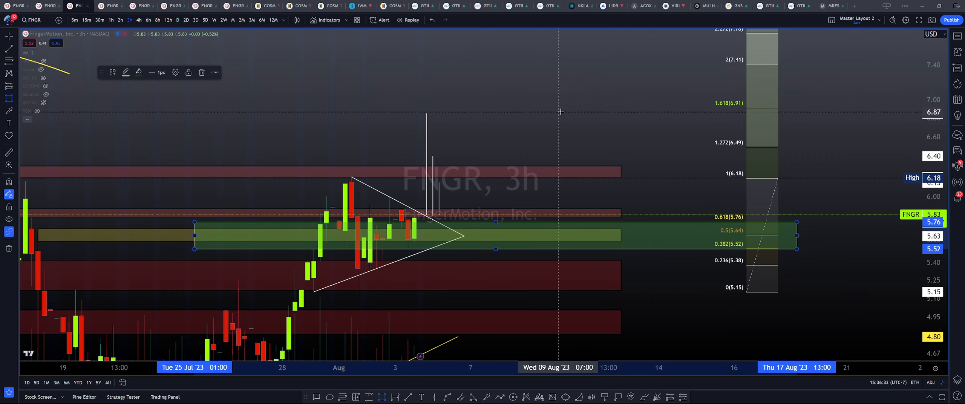
mouse_move(563, 107)
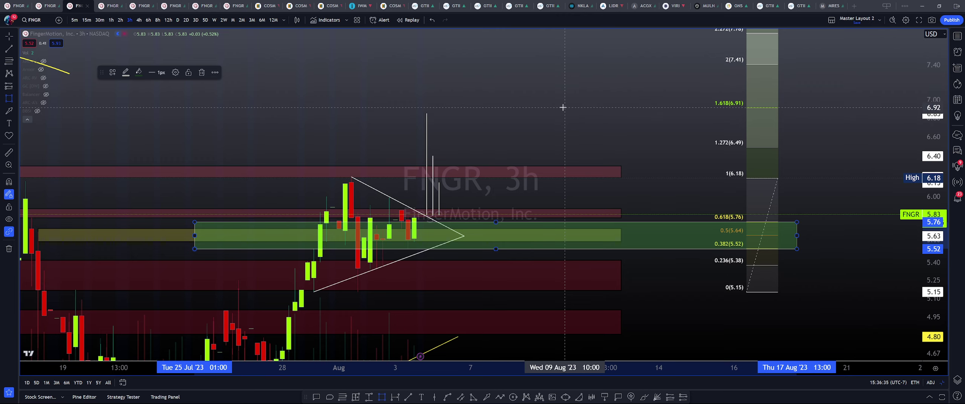
mouse_move(434, 112)
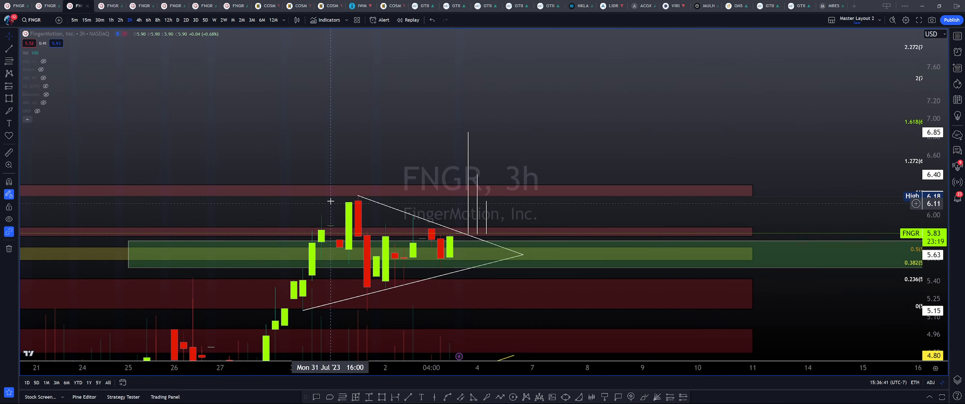
mouse_move(479, 132)
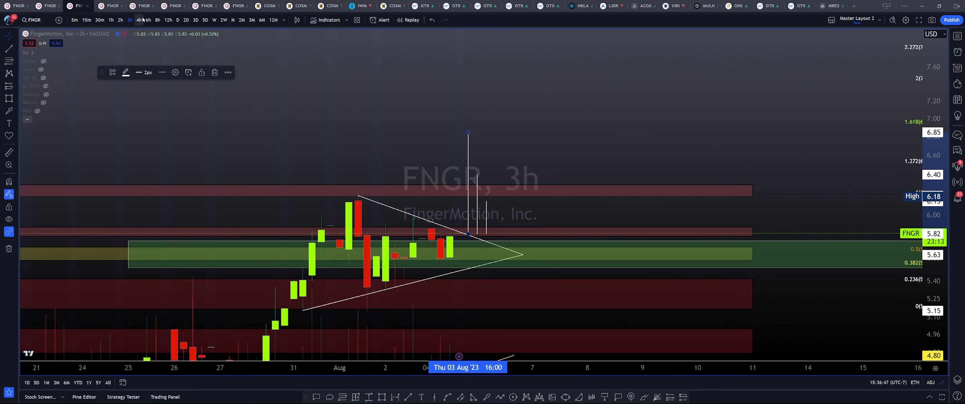
click(224, 20)
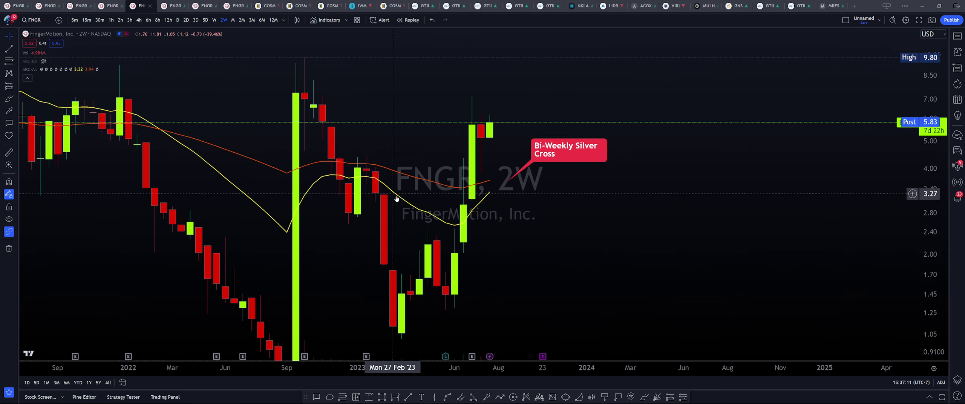
mouse_move(479, 177)
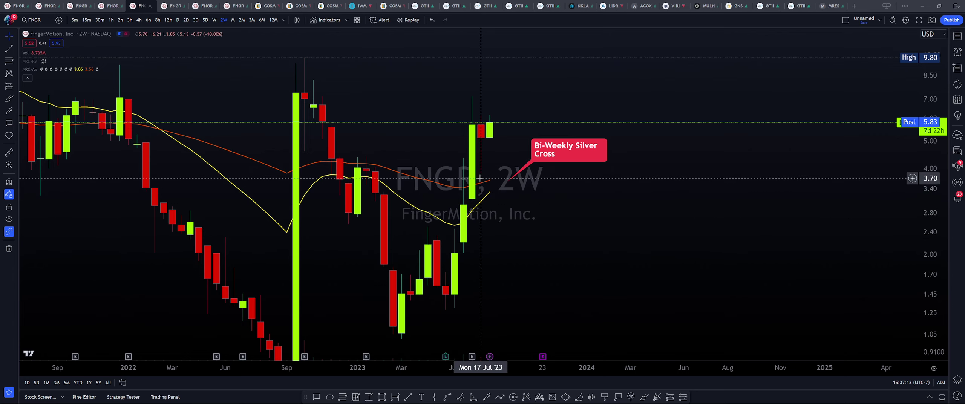
mouse_move(496, 177)
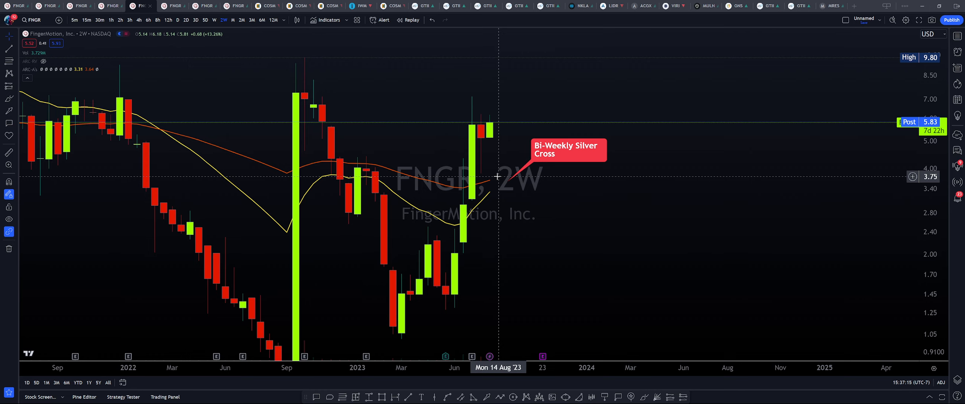
mouse_move(490, 185)
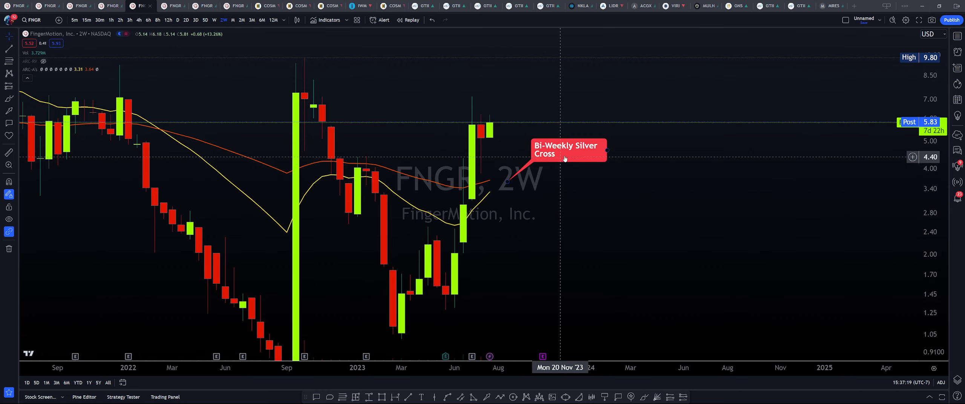
mouse_move(596, 187)
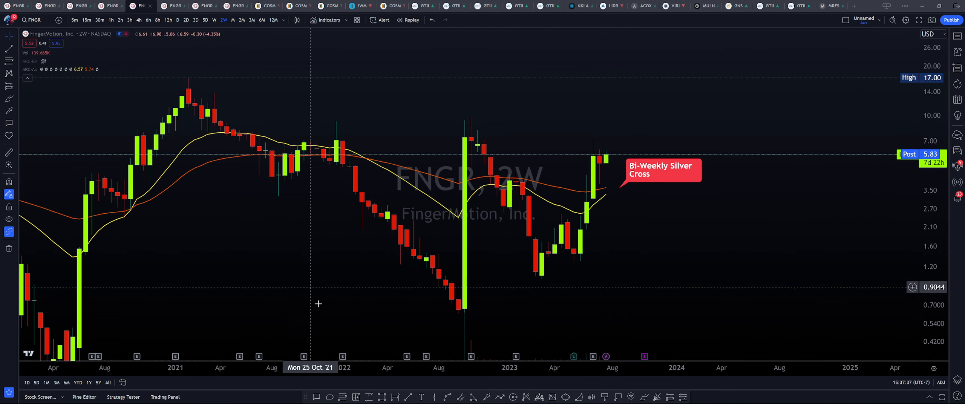
mouse_move(251, 79)
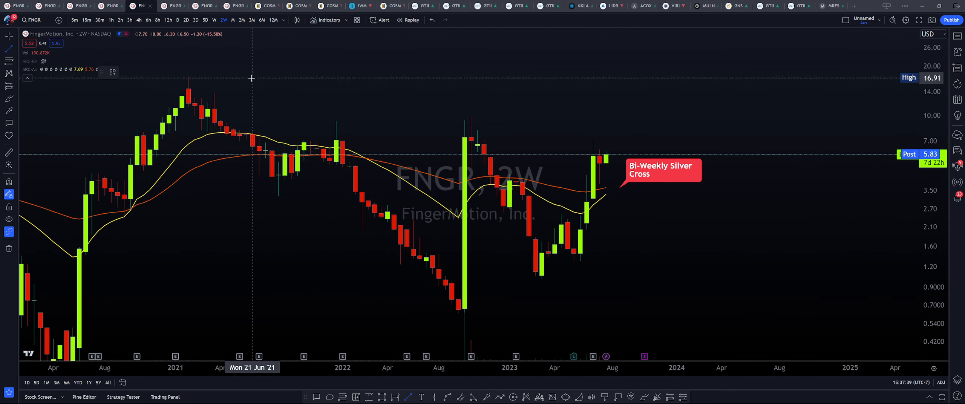
mouse_move(194, 78)
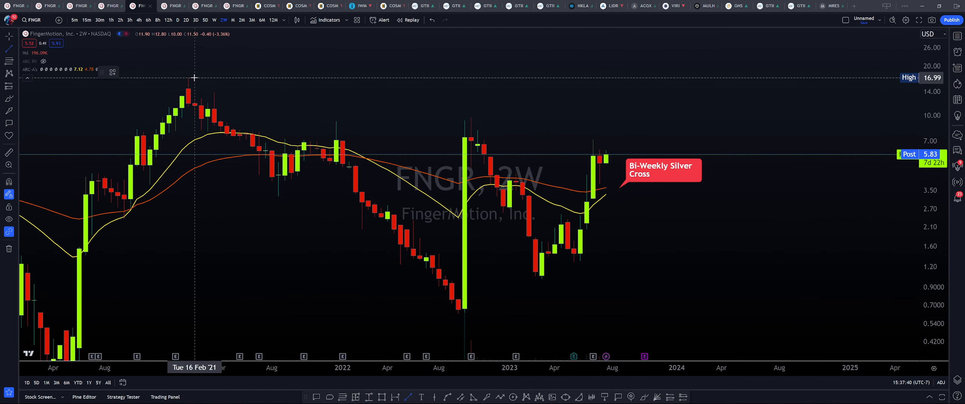
Step: Draw upper and lower wedge lines from the Mar 2021 peak, then a horizontal level at 12.83
drag(202, 99, 708, 182)
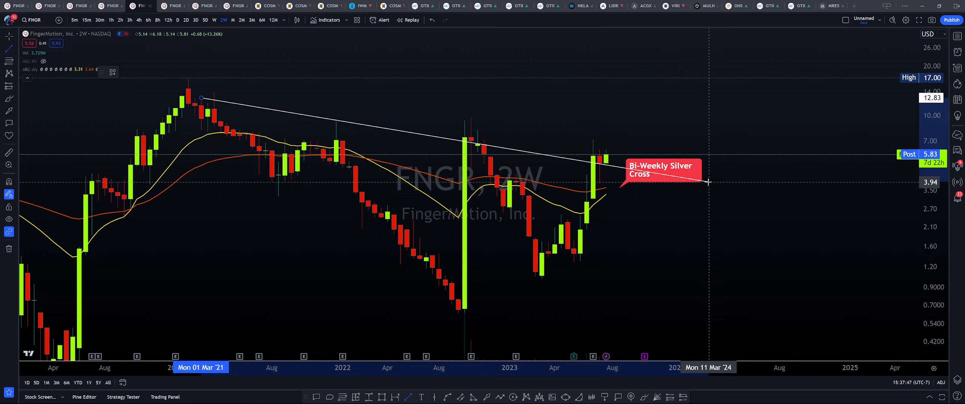
drag(708, 181, 710, 211)
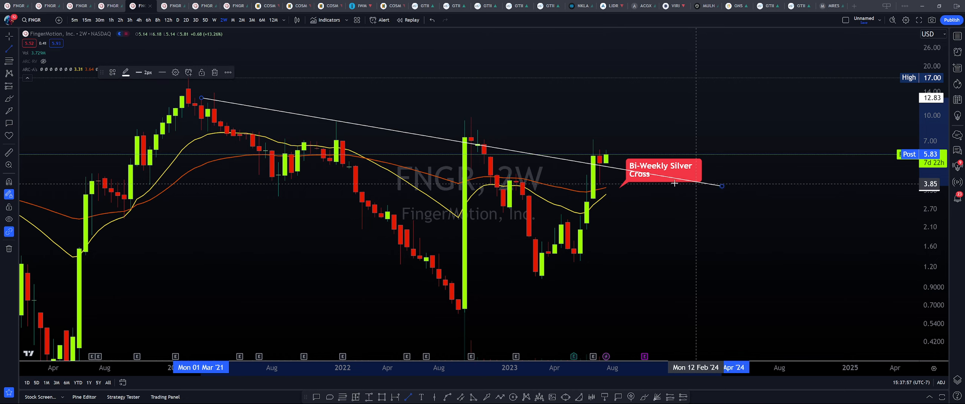
drag(200, 99, 406, 356)
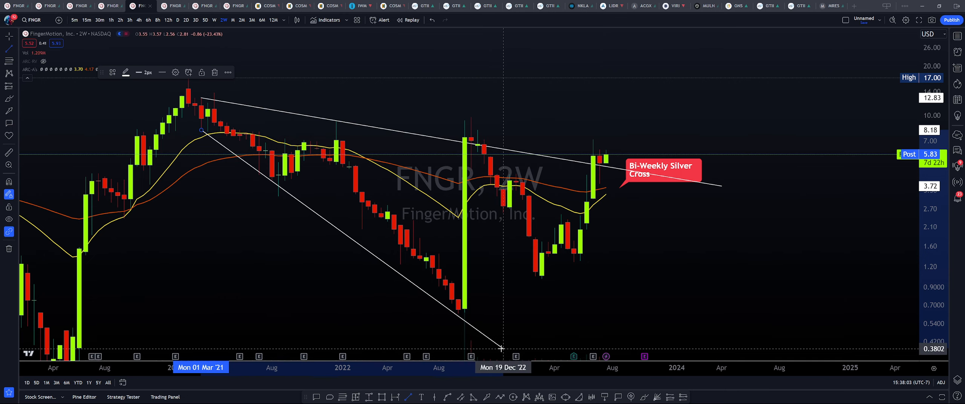
mouse_move(276, 273)
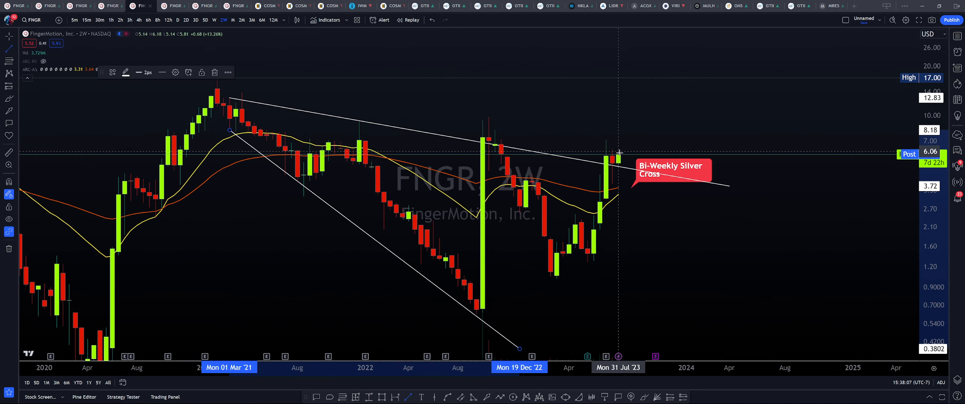
mouse_move(613, 164)
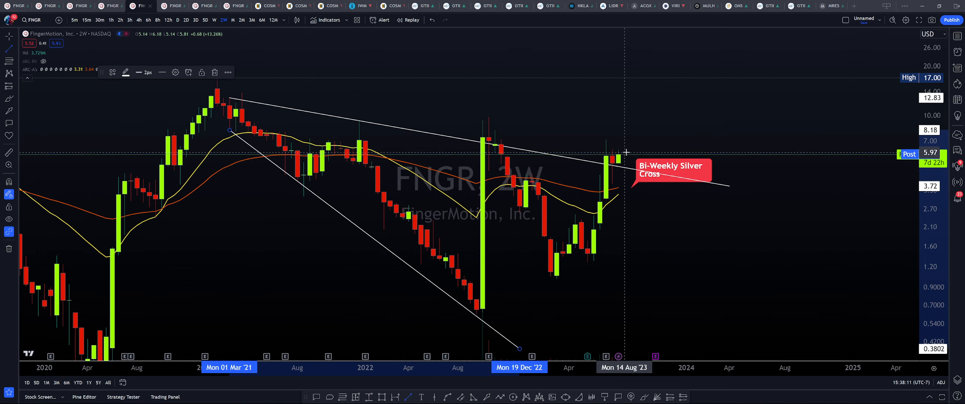
mouse_move(609, 101)
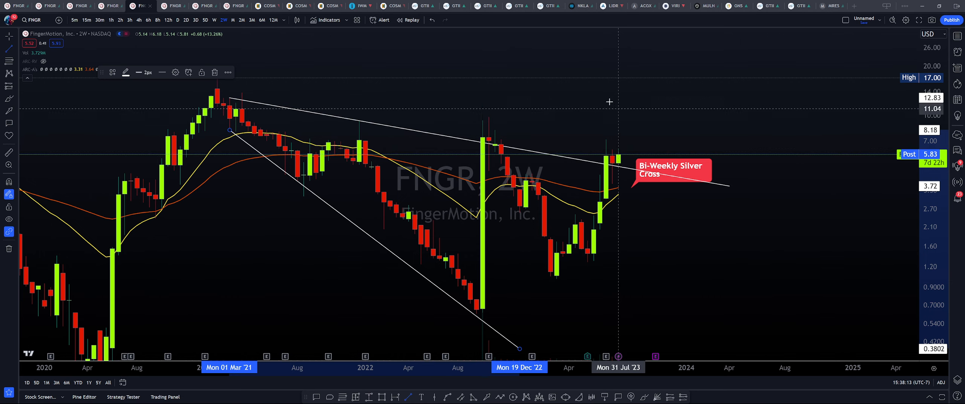
mouse_move(299, 93)
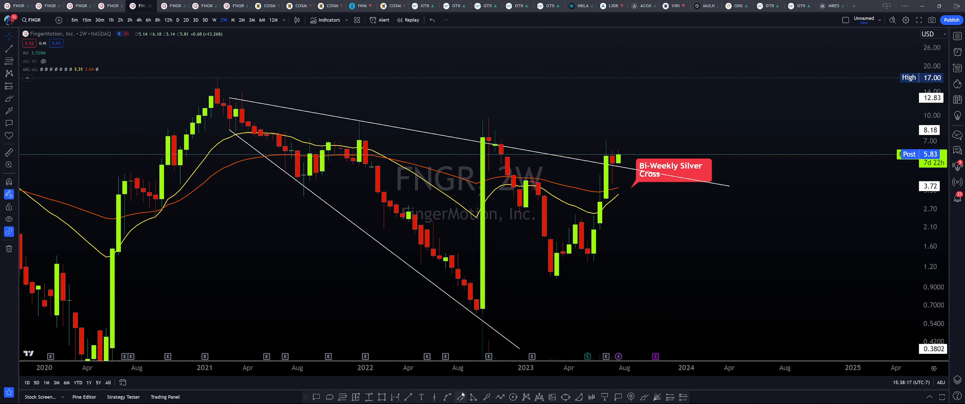
mouse_move(223, 120)
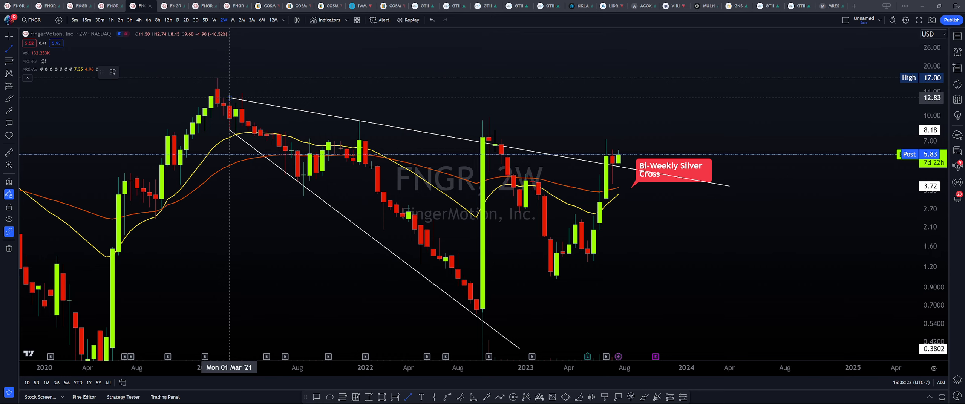
drag(229, 98, 688, 98)
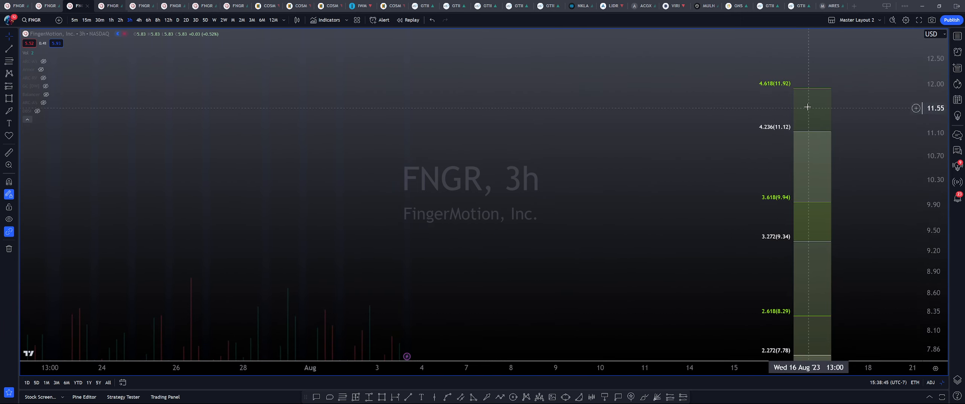
mouse_move(823, 91)
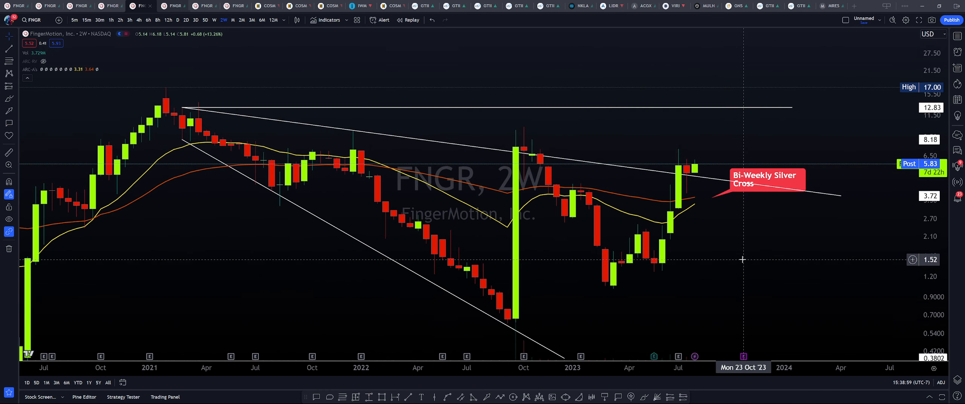
mouse_move(694, 248)
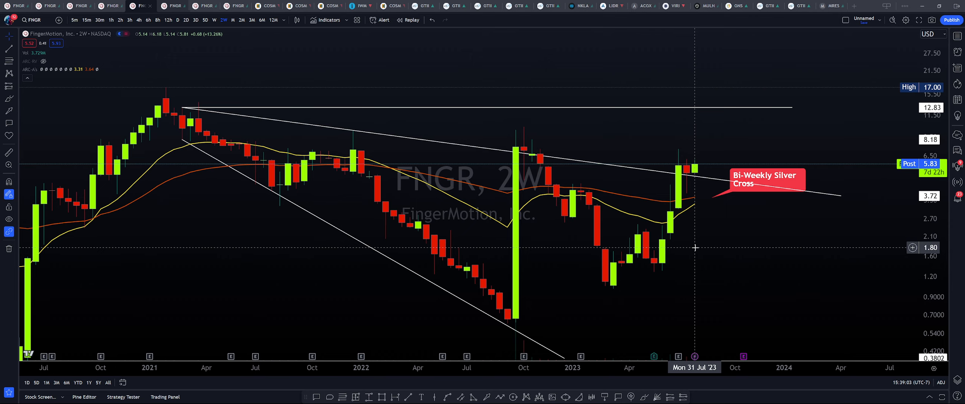
mouse_move(694, 221)
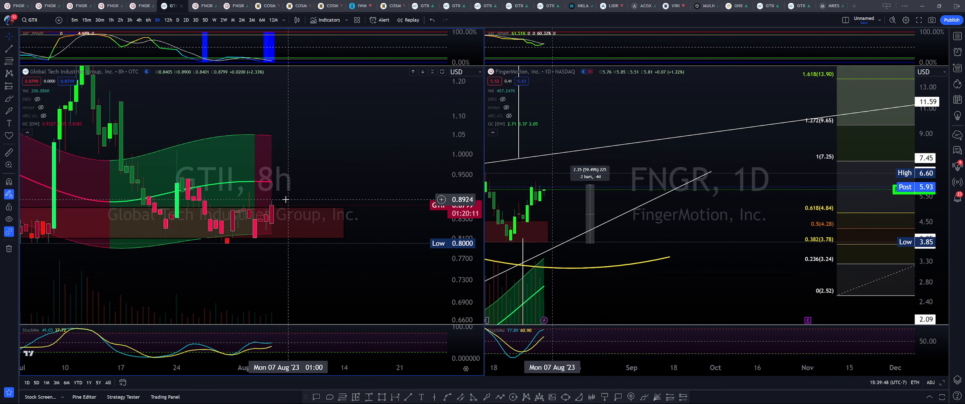
mouse_move(285, 208)
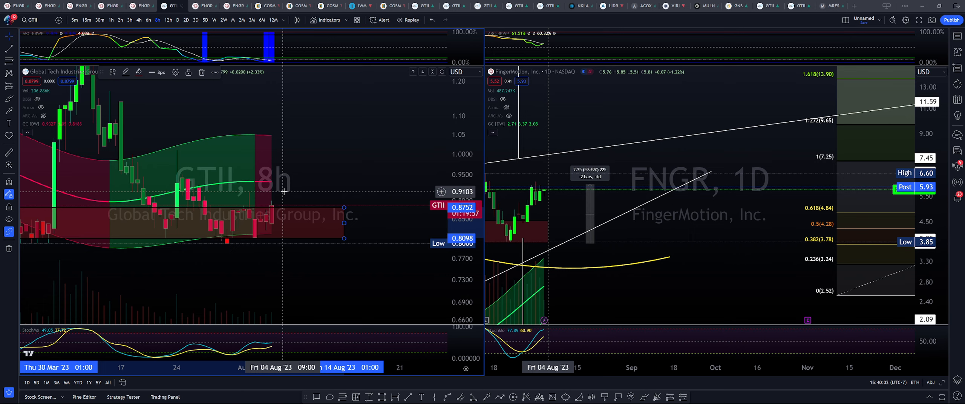
mouse_move(287, 184)
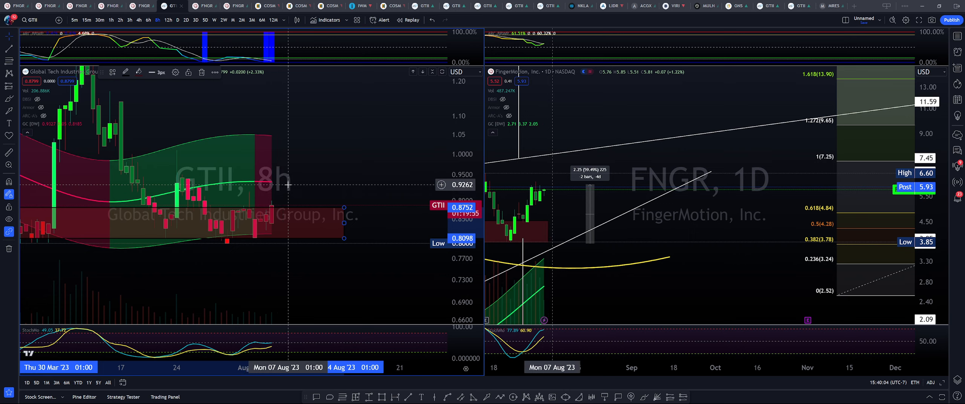
mouse_move(292, 182)
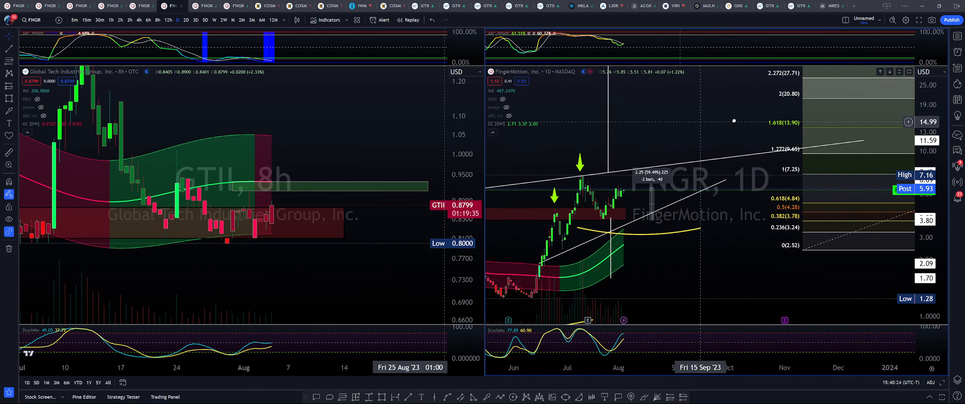
Step: Scroll the GTII 8h chart to position the area above price for the resistance zone
scroll(down, 3)
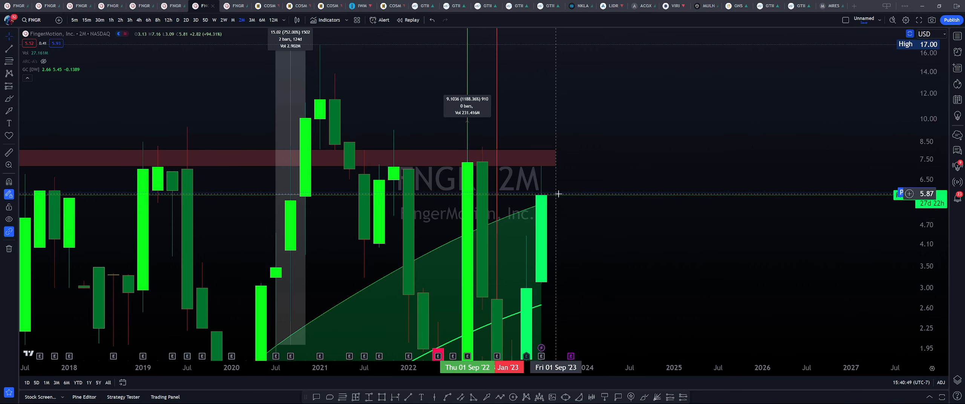
mouse_move(565, 207)
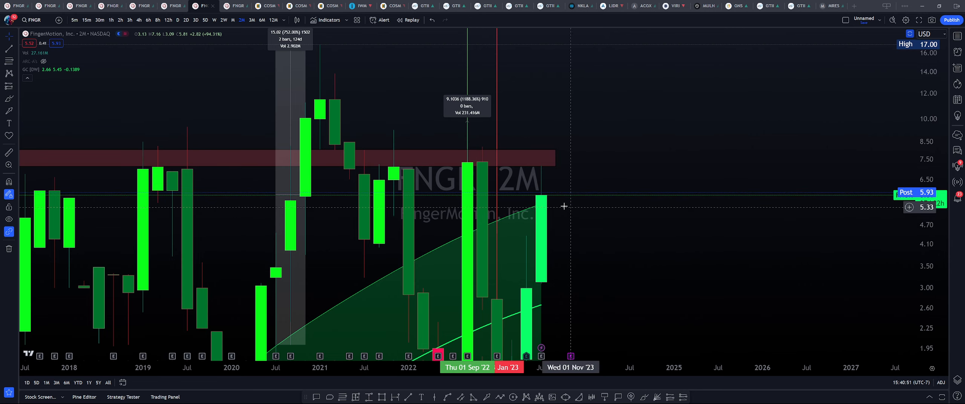
mouse_move(589, 196)
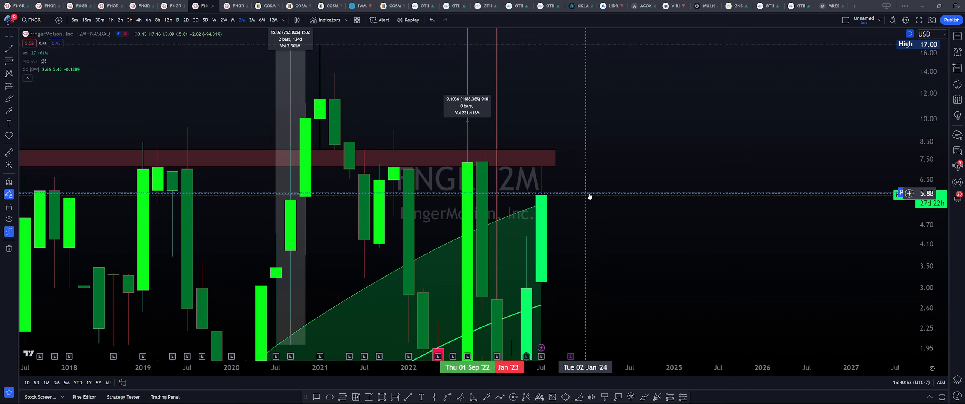
mouse_move(568, 188)
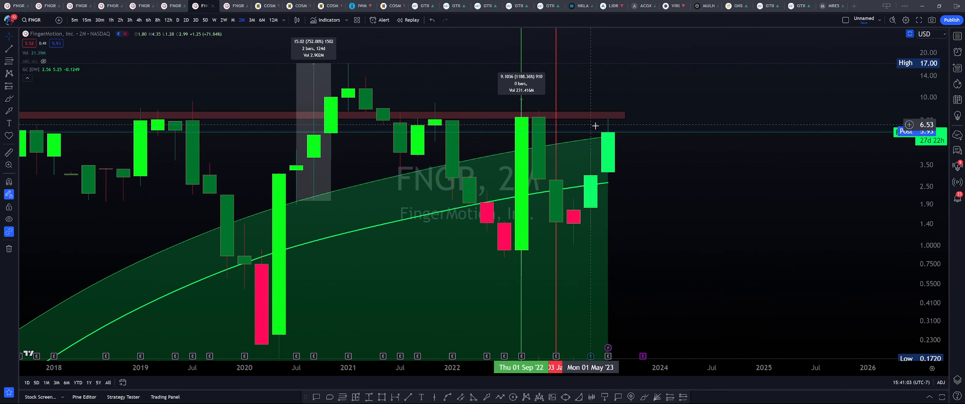
mouse_move(617, 140)
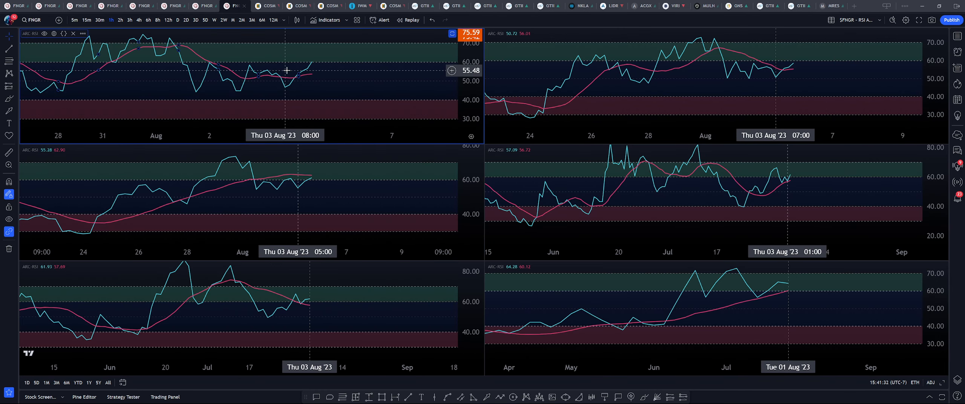
mouse_move(353, 83)
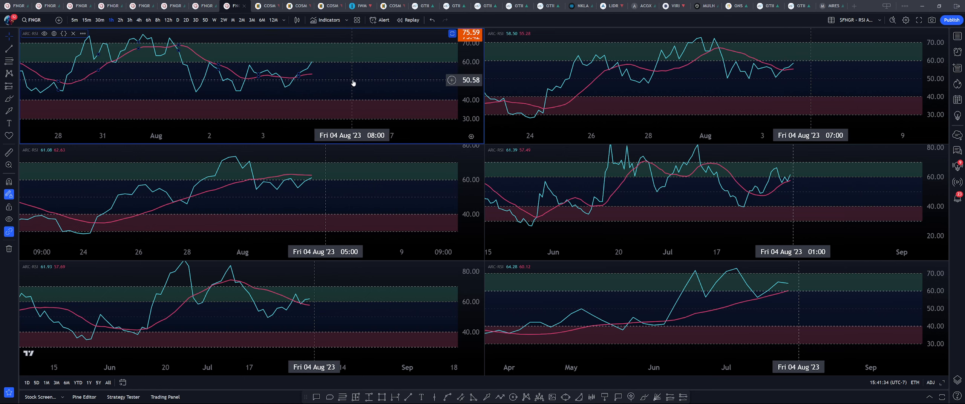
mouse_move(322, 65)
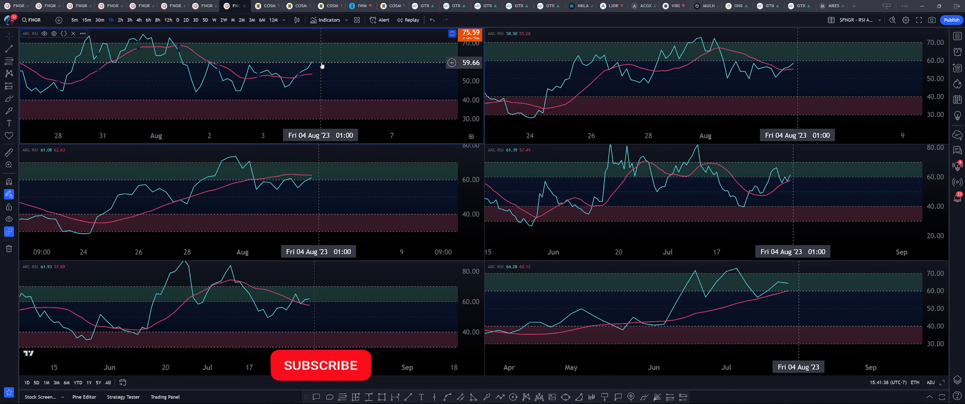
Step: Activate the top-left RSI panel, view it on 30-minute bars, then return it to hourly
click(322, 366)
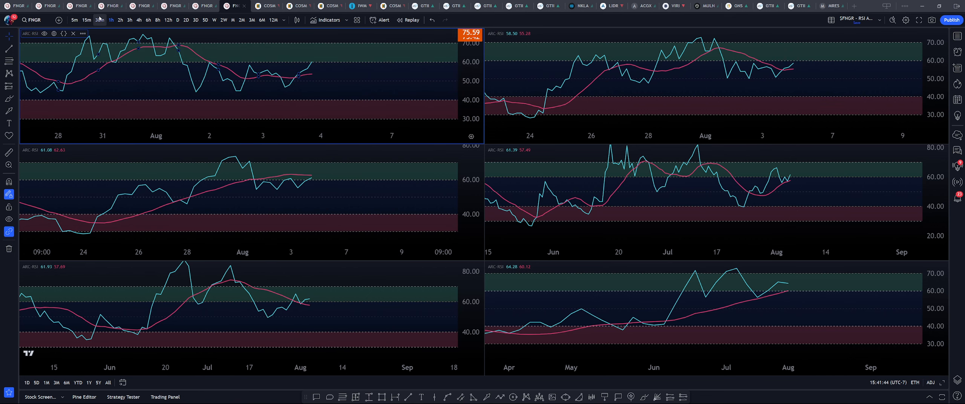
click(98, 19)
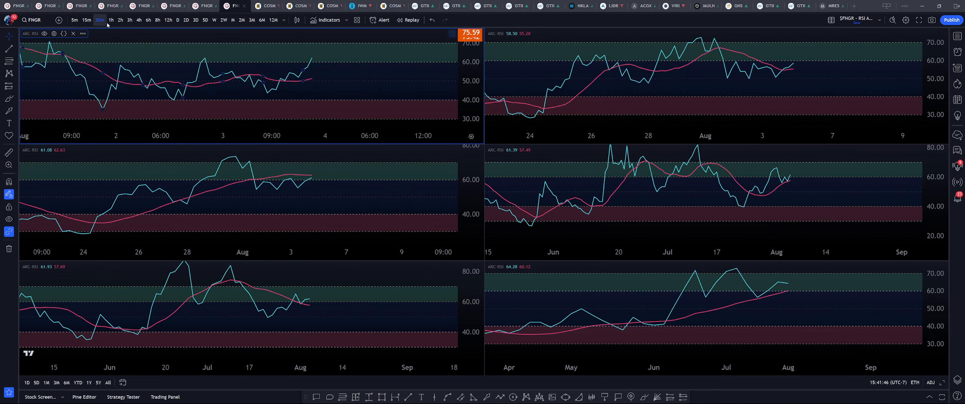
click(110, 20)
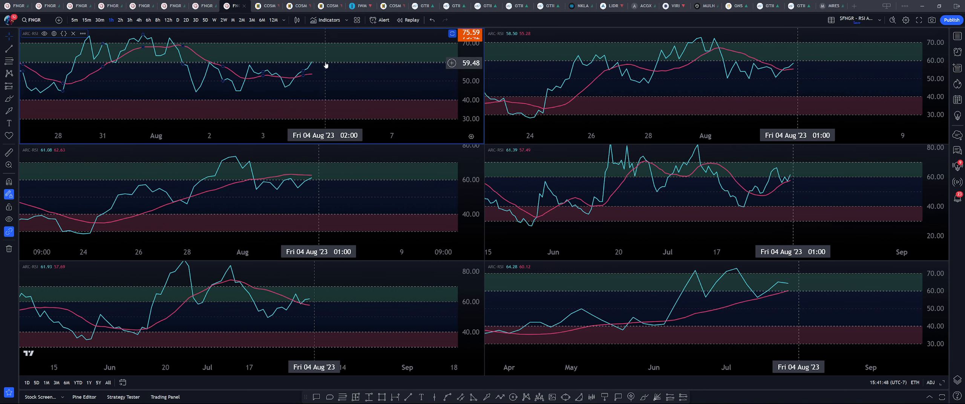
mouse_move(321, 62)
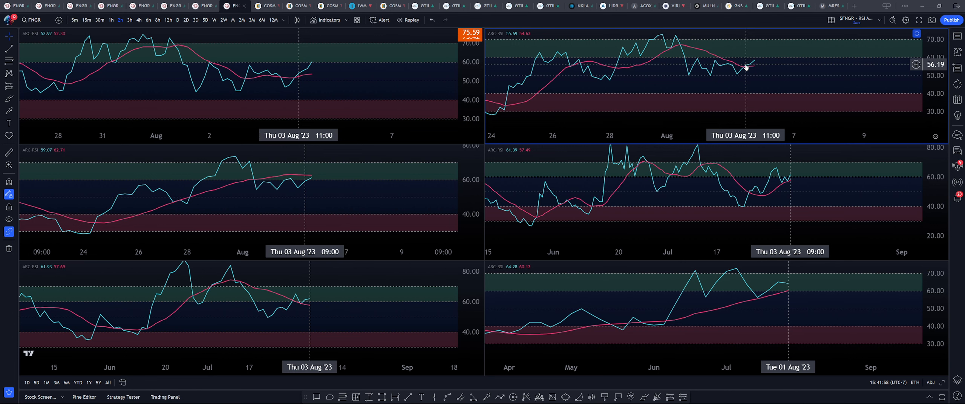
mouse_move(766, 60)
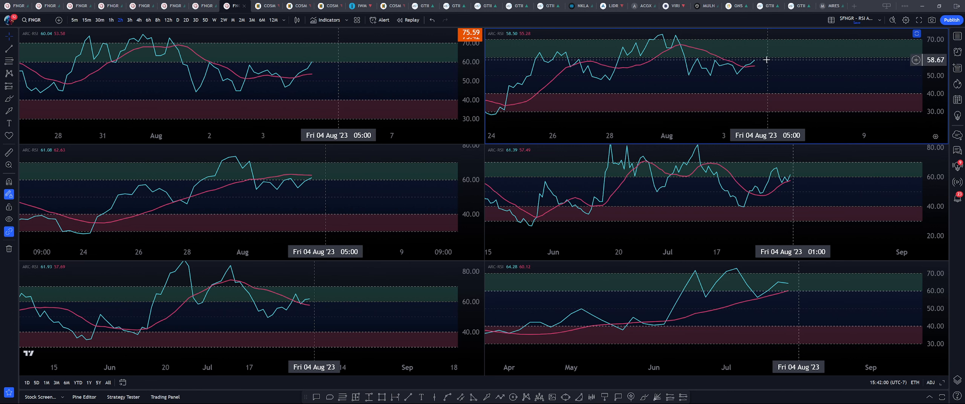
mouse_move(756, 59)
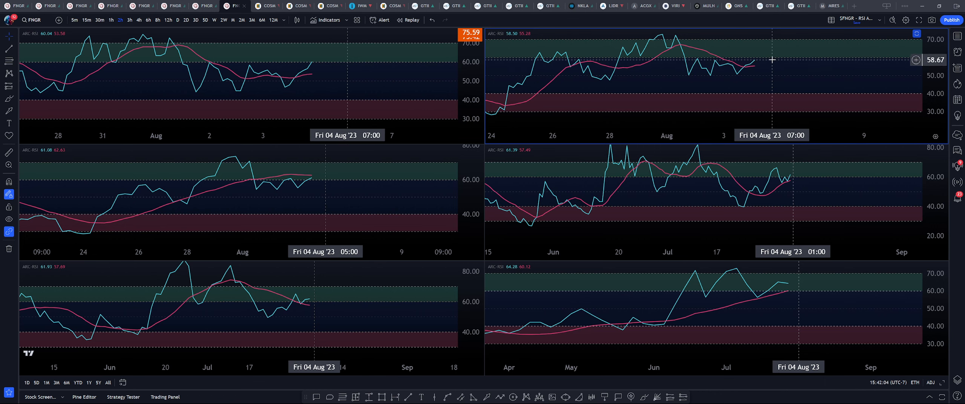
mouse_move(761, 59)
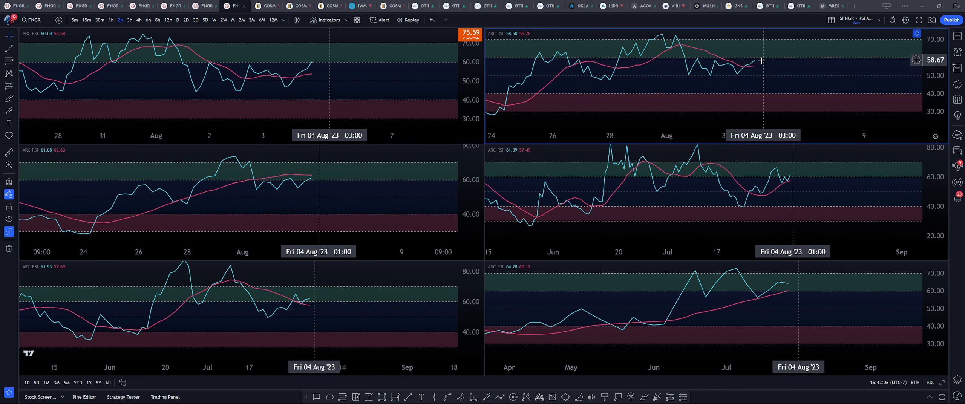
mouse_move(384, 159)
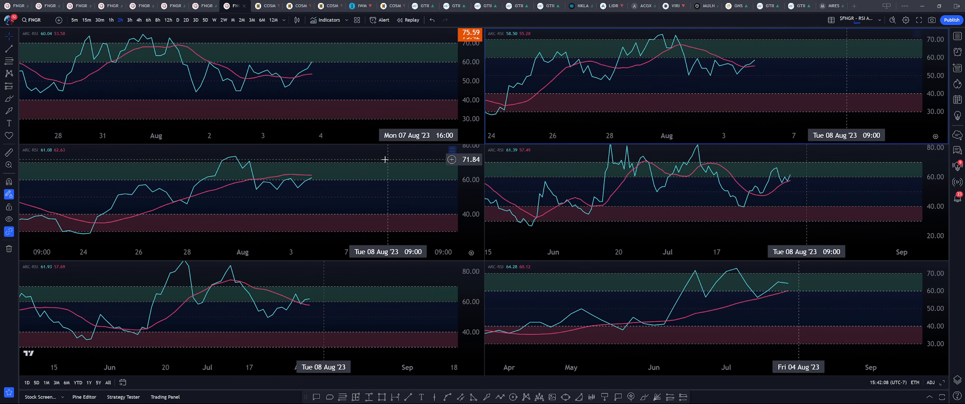
mouse_move(384, 201)
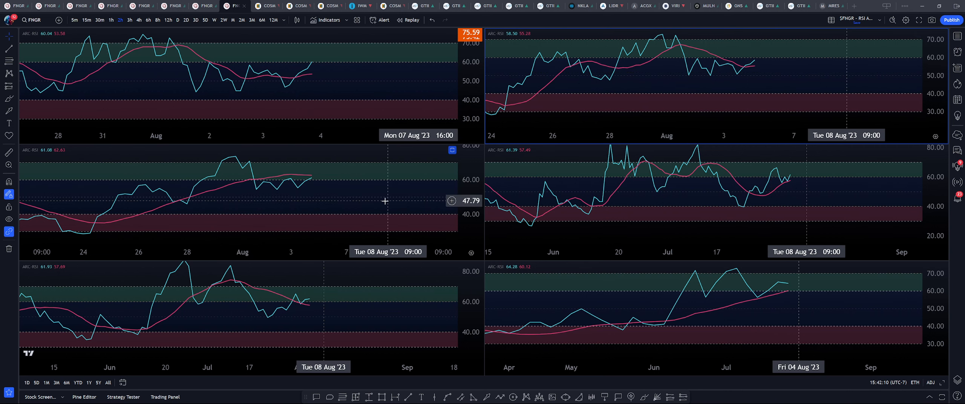
mouse_move(320, 173)
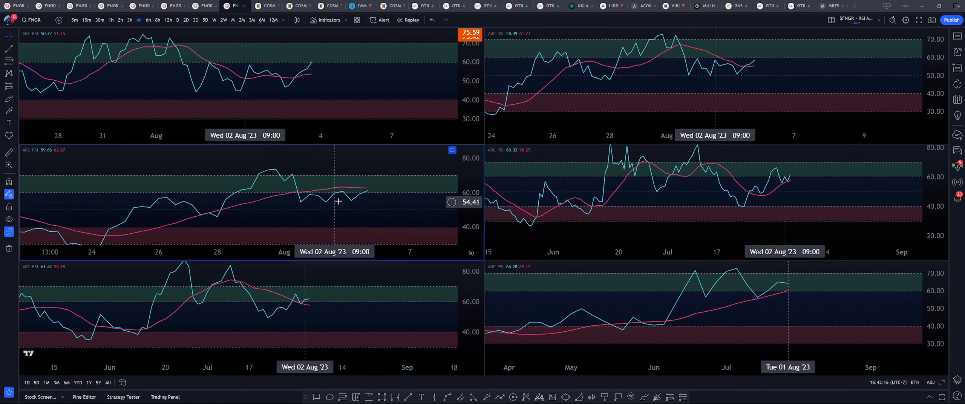
mouse_move(371, 195)
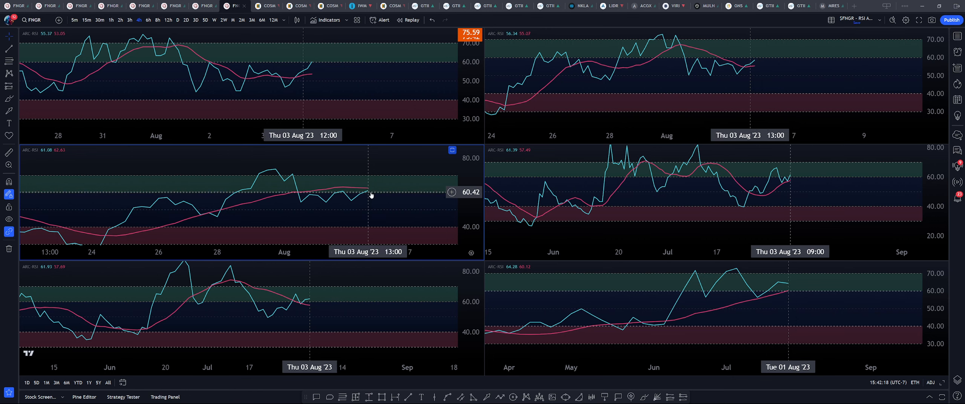
mouse_move(372, 188)
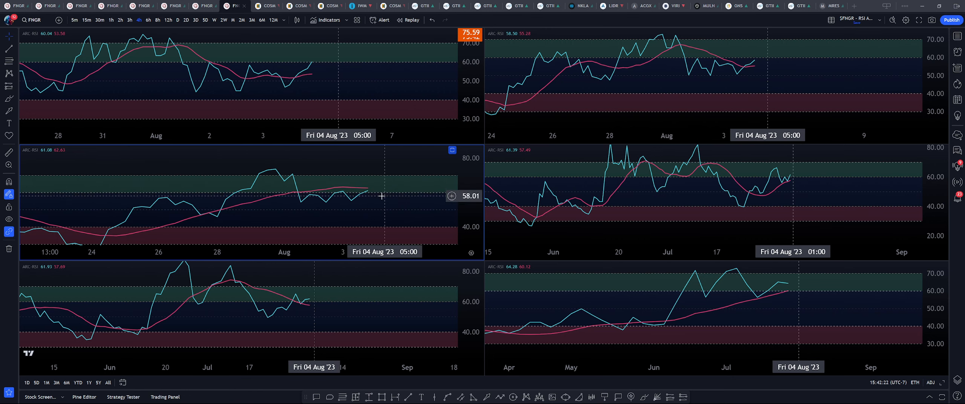
mouse_move(368, 193)
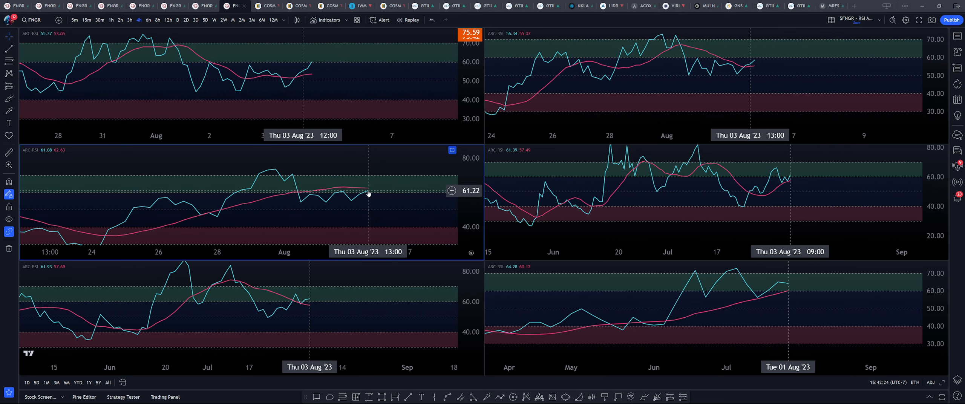
mouse_move(375, 188)
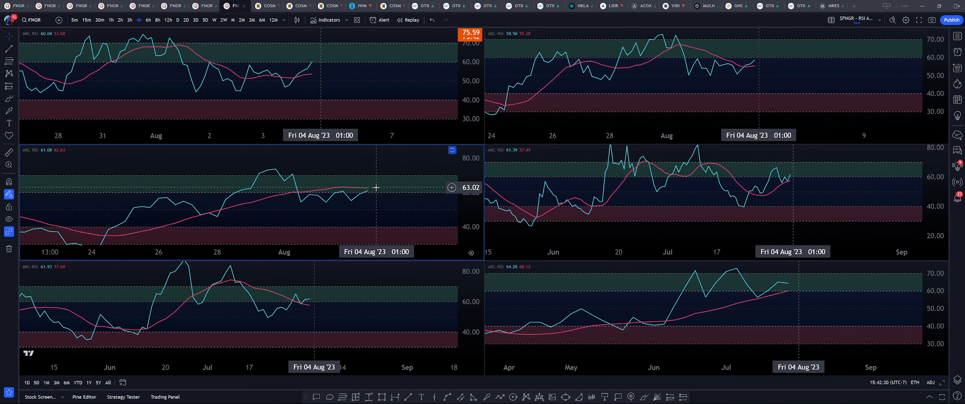
mouse_move(378, 201)
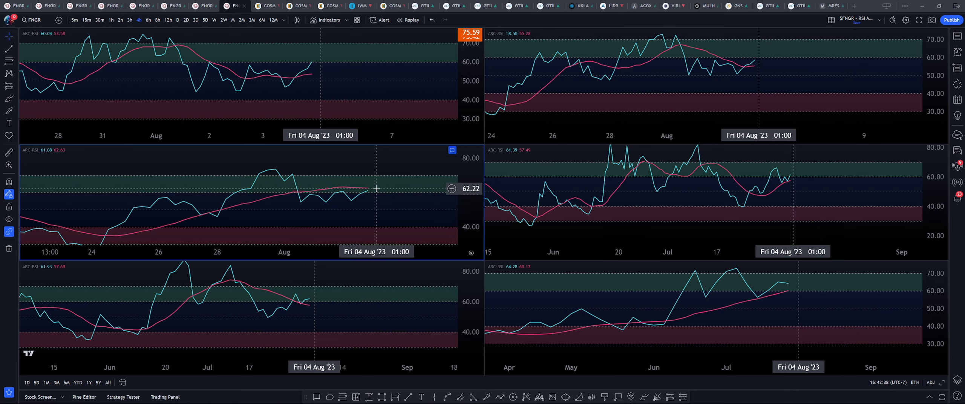
mouse_move(385, 198)
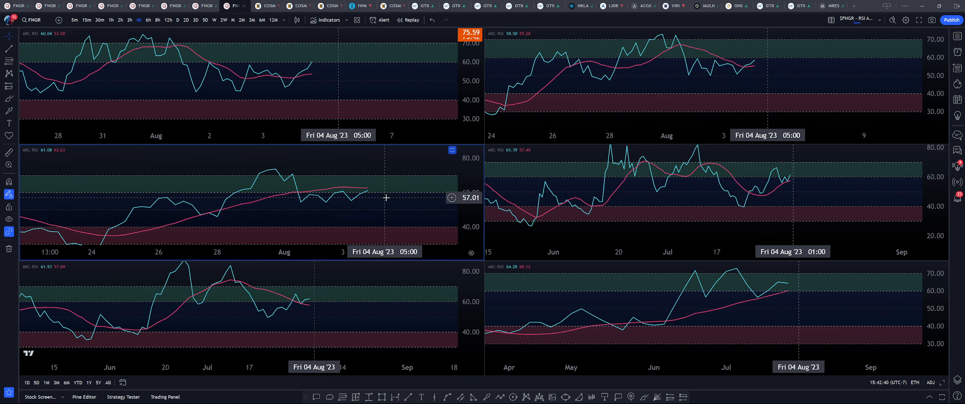
mouse_move(318, 201)
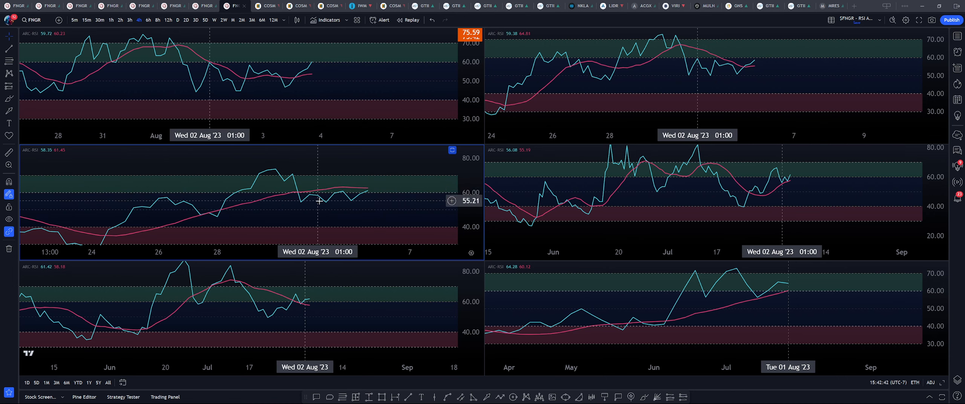
mouse_move(396, 179)
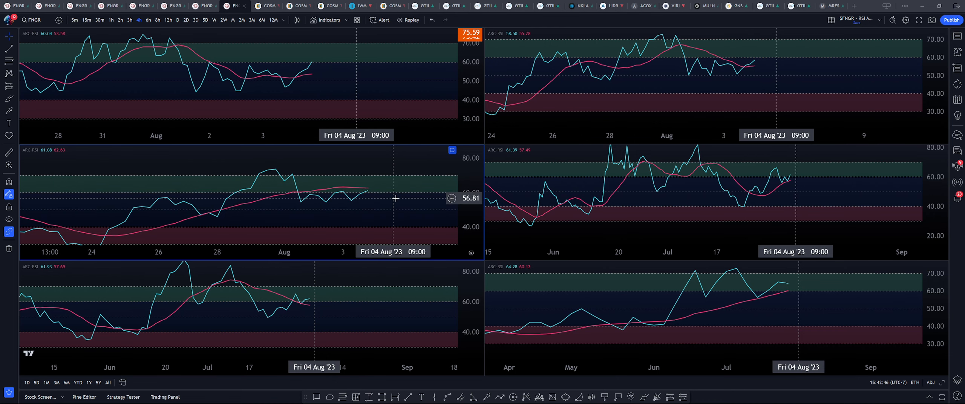
mouse_move(361, 150)
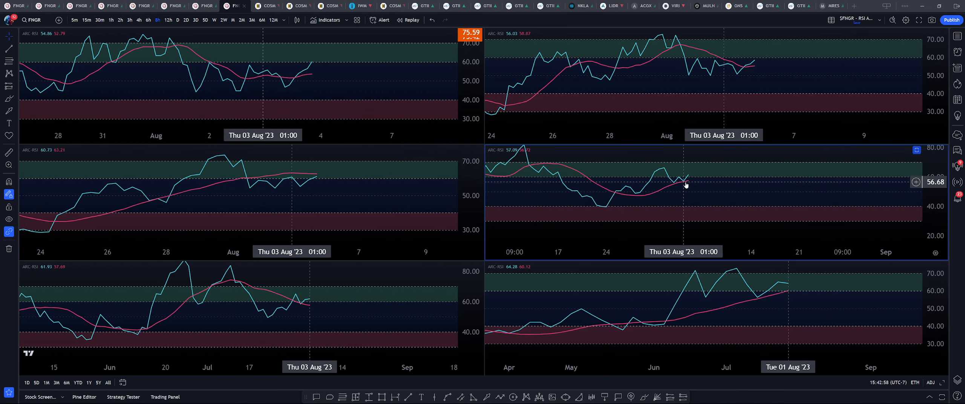
mouse_move(679, 181)
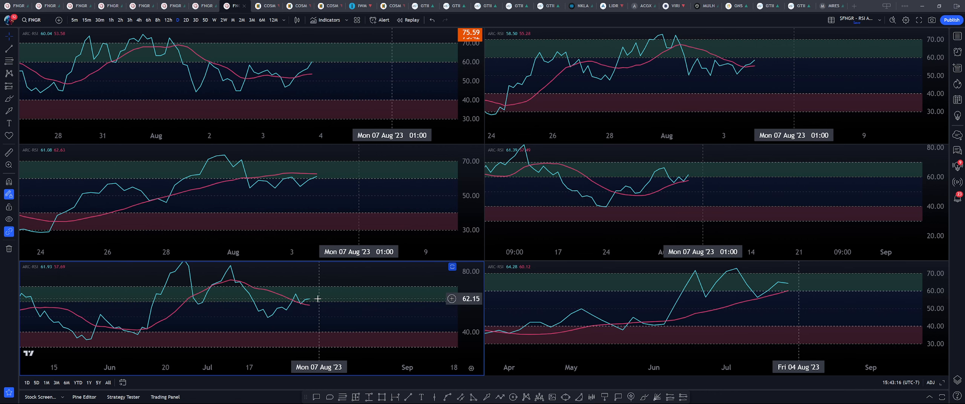
mouse_move(781, 284)
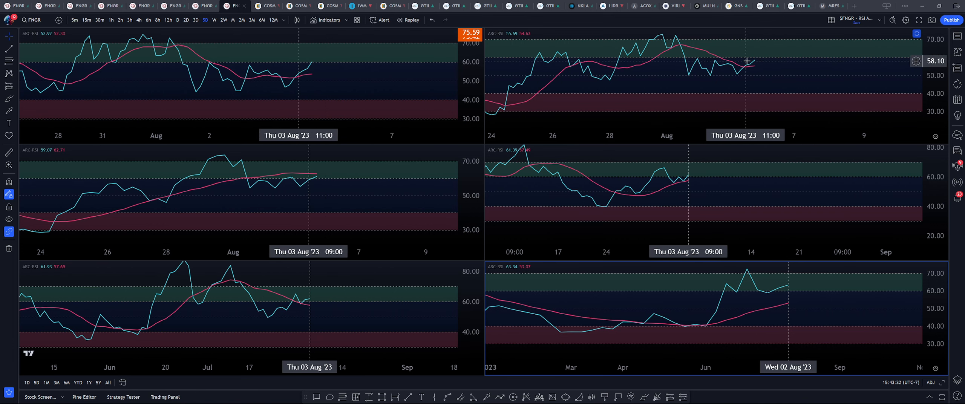
Step: Try another interval on the middle-left RSI panel, then restore it to four-hour bars
click(110, 20)
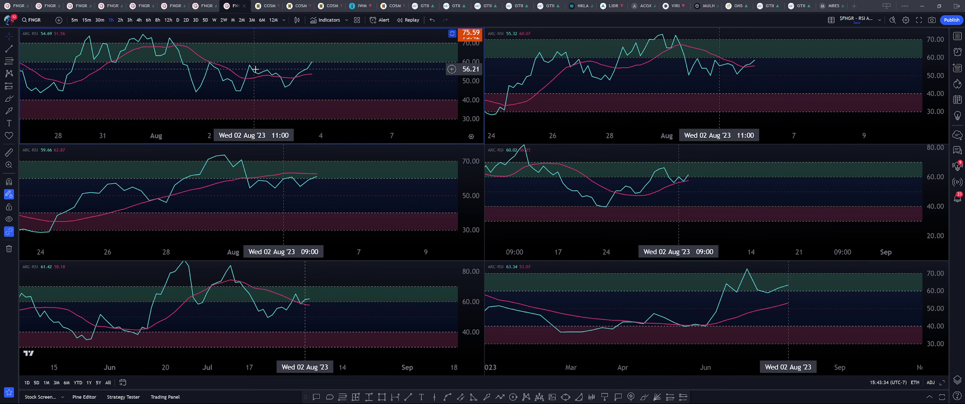
click(98, 20)
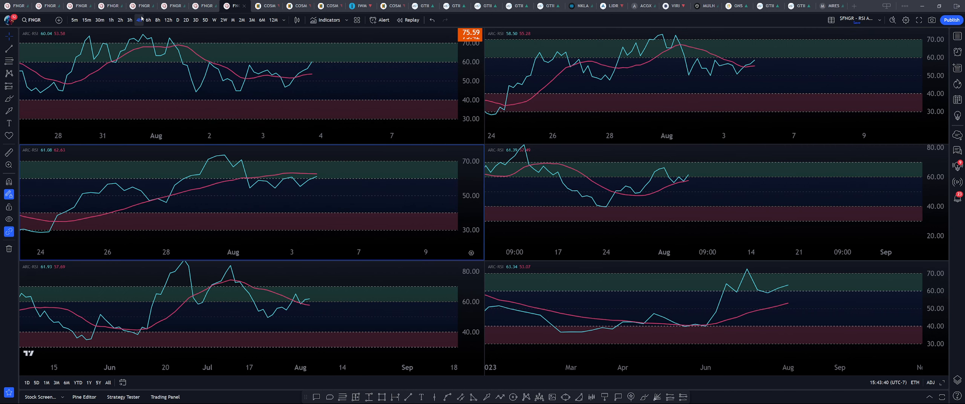
click(137, 20)
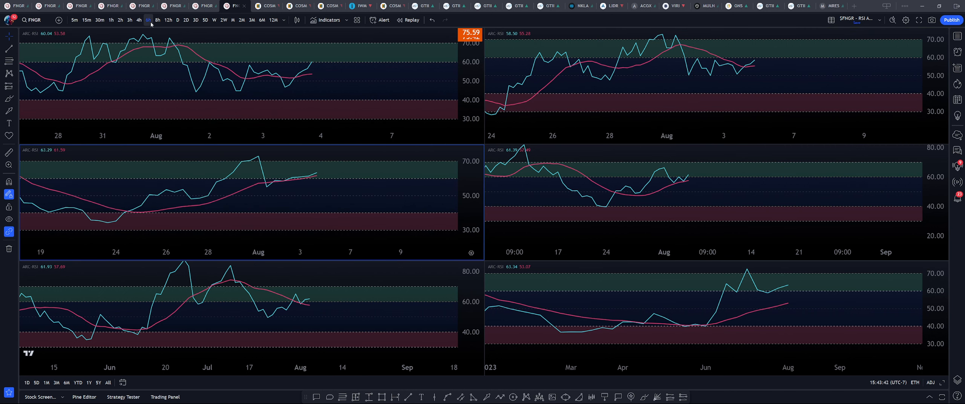
click(128, 21)
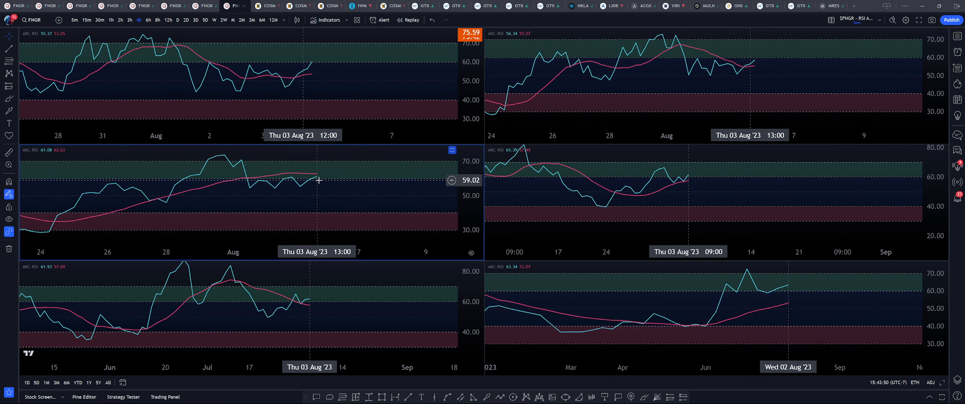
mouse_move(331, 172)
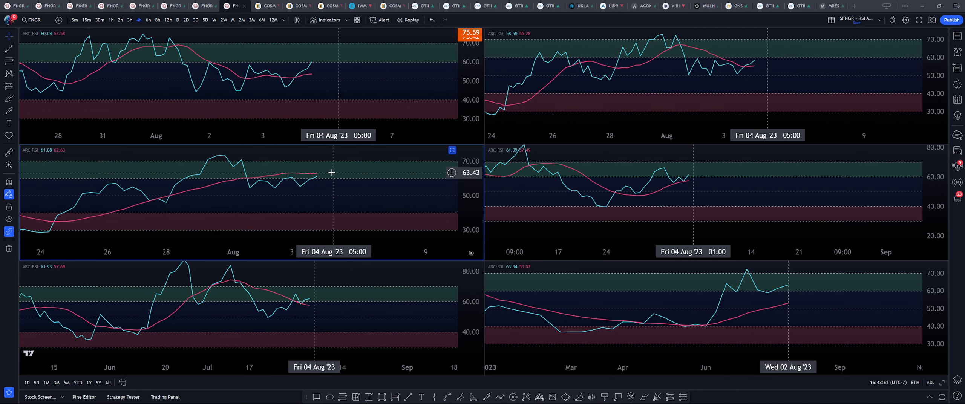